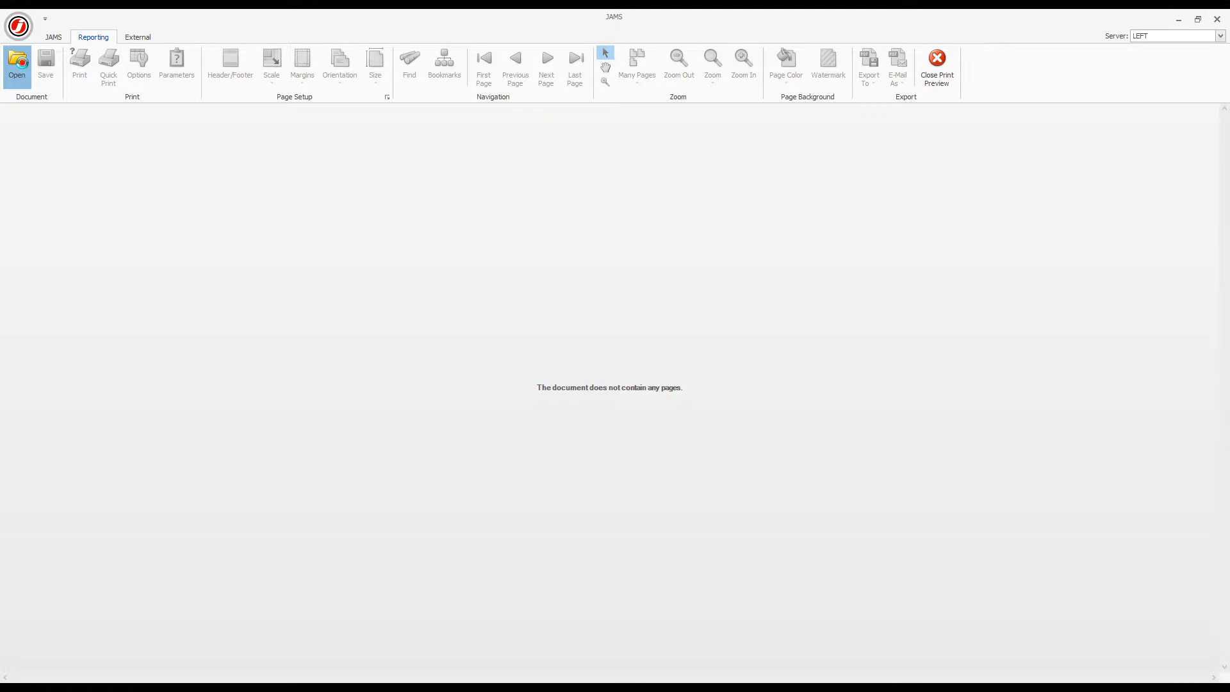
Step: Open the Open JAMS Report dialog from the Reporting ribbon
left_click(16, 63)
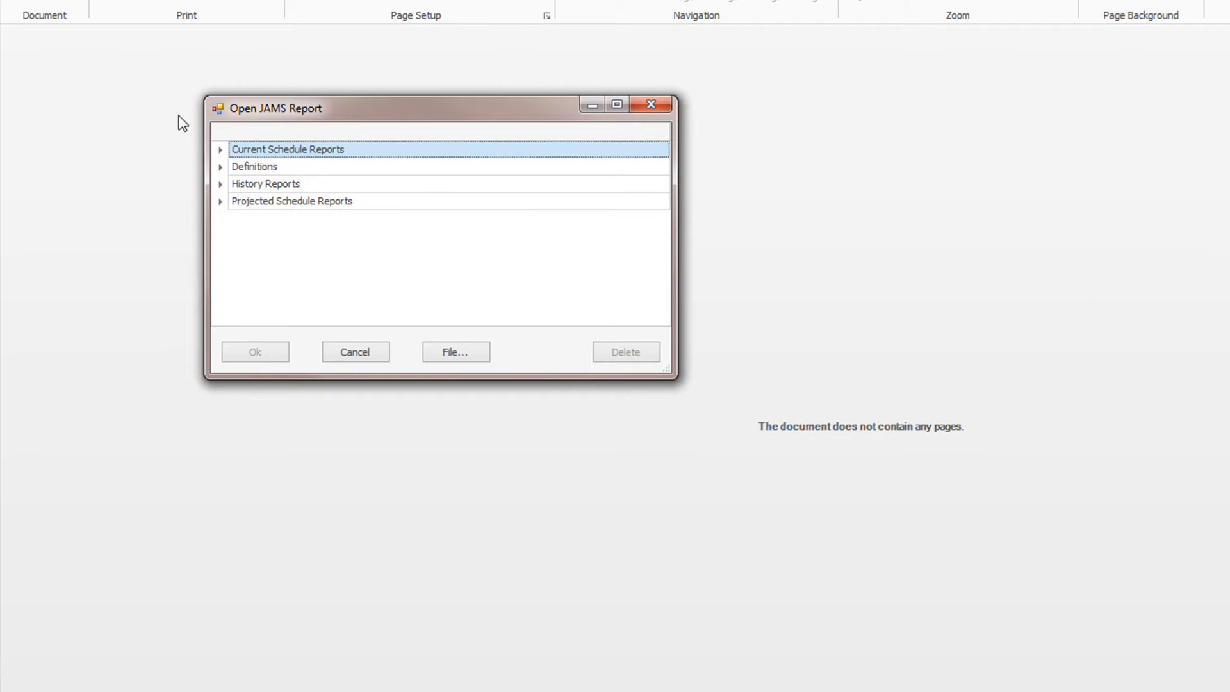
Step: Expand the Current Schedule, Definitions and History report categories
left_click(220, 149)
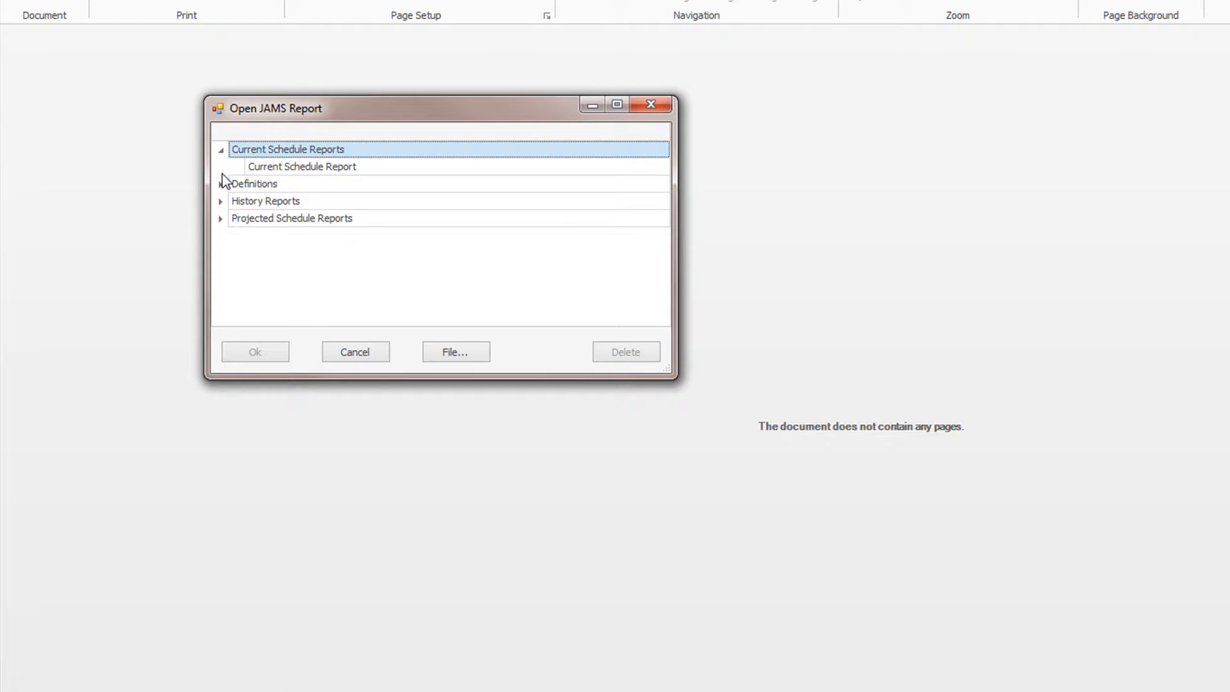
left_click(220, 184)
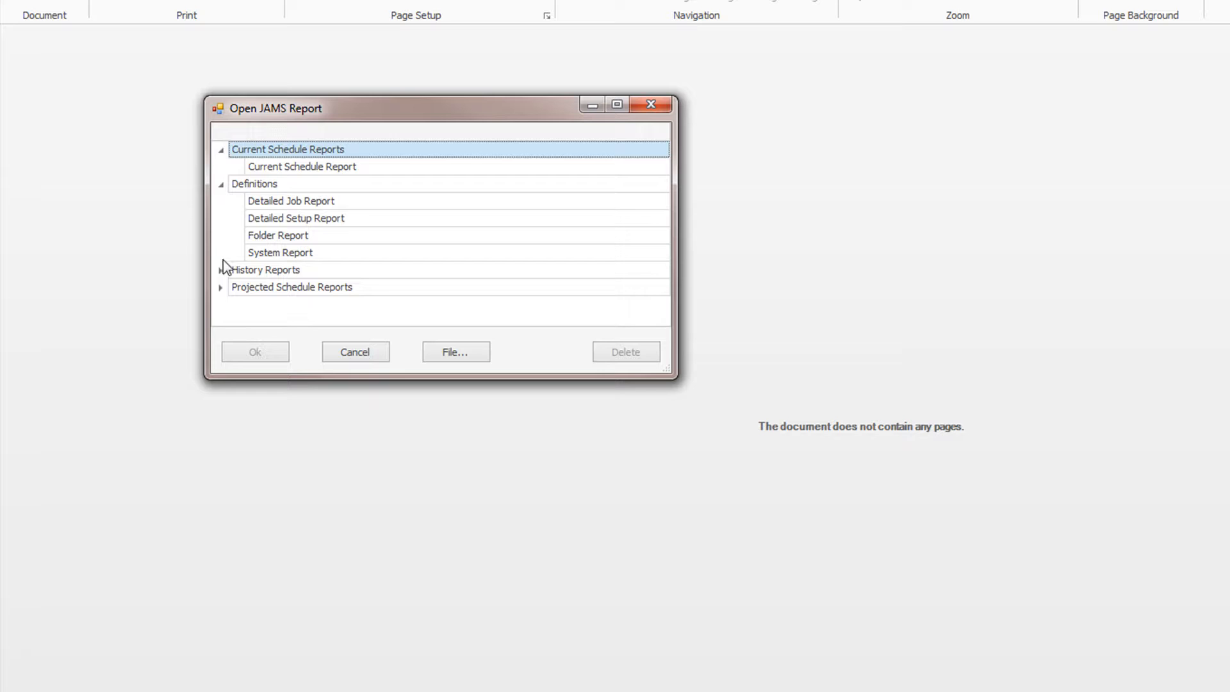
left_click(220, 270)
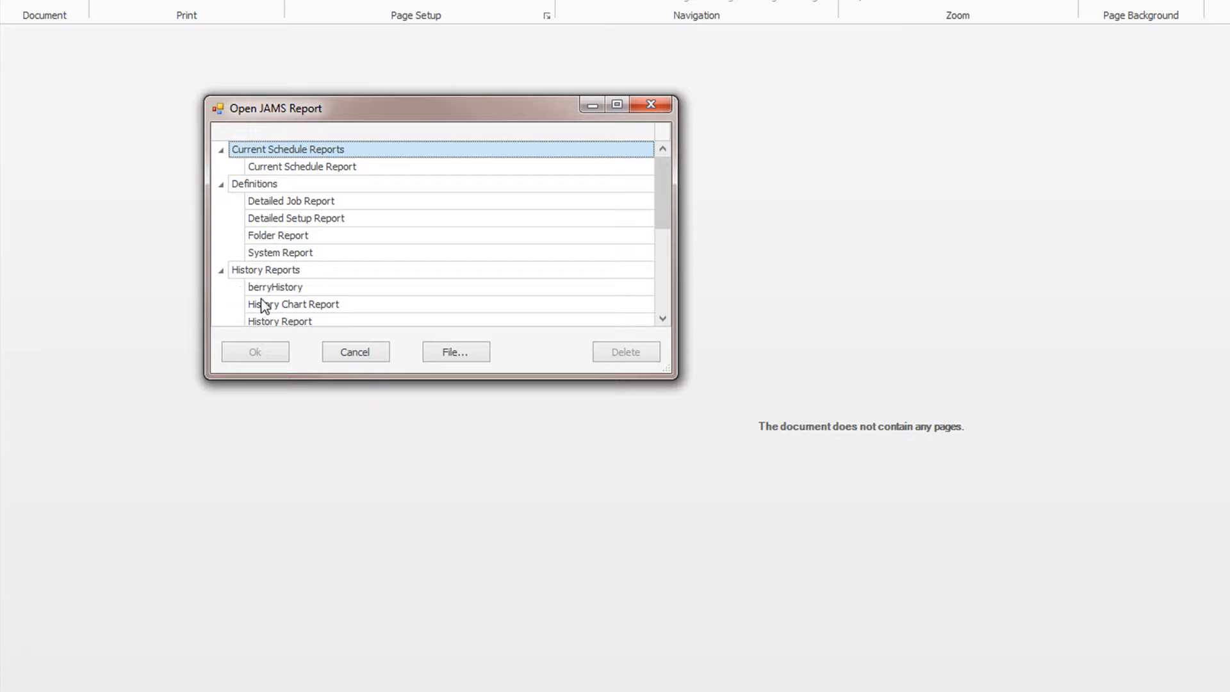
mouse_move(455, 352)
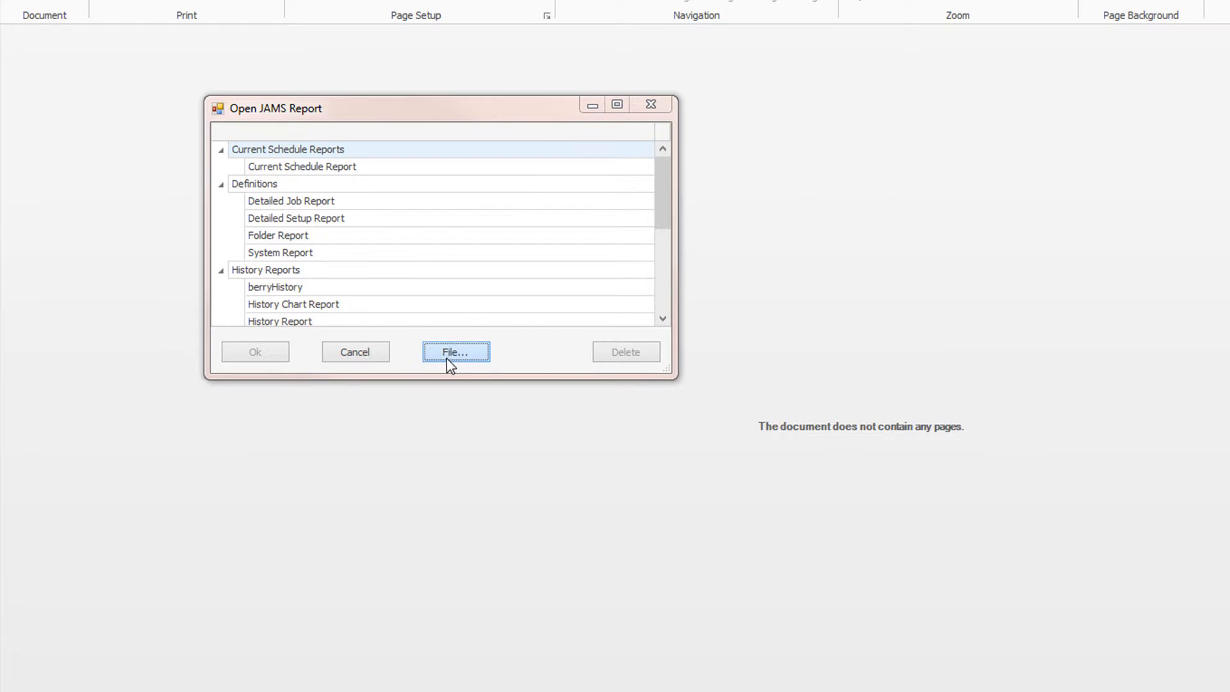
Step: Browse for a report file, cancel, then open Detailed Setup Report
left_click(456, 352)
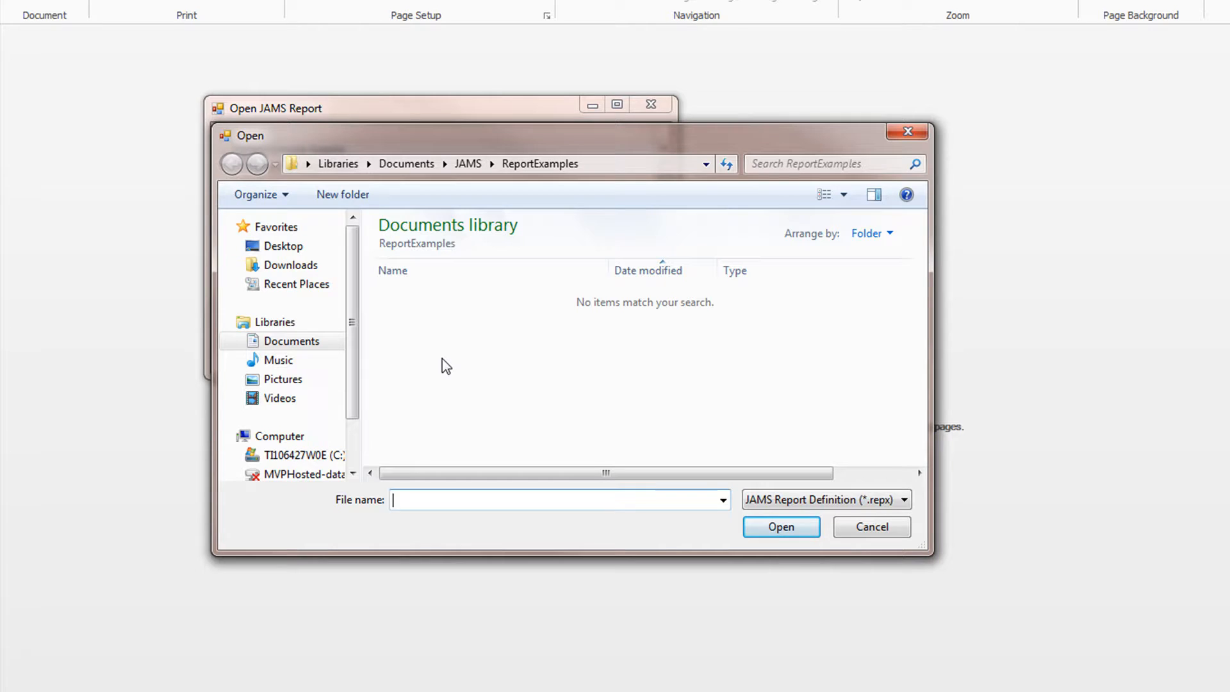
mouse_move(878, 141)
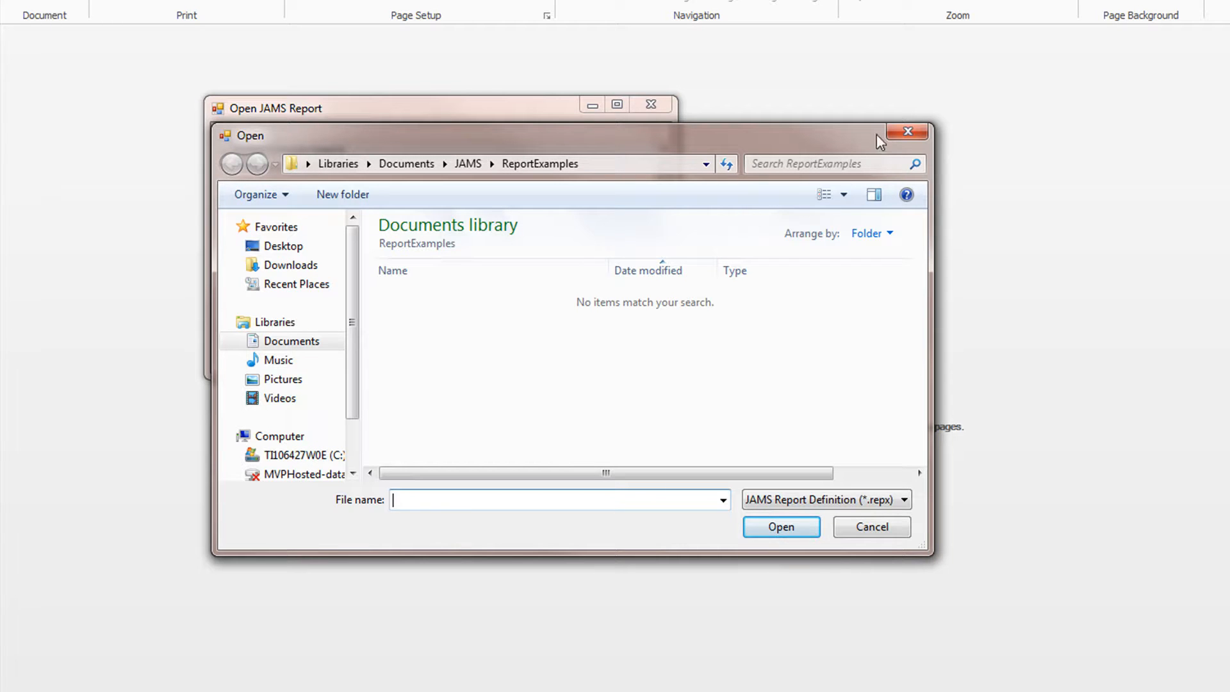
left_click(870, 527)
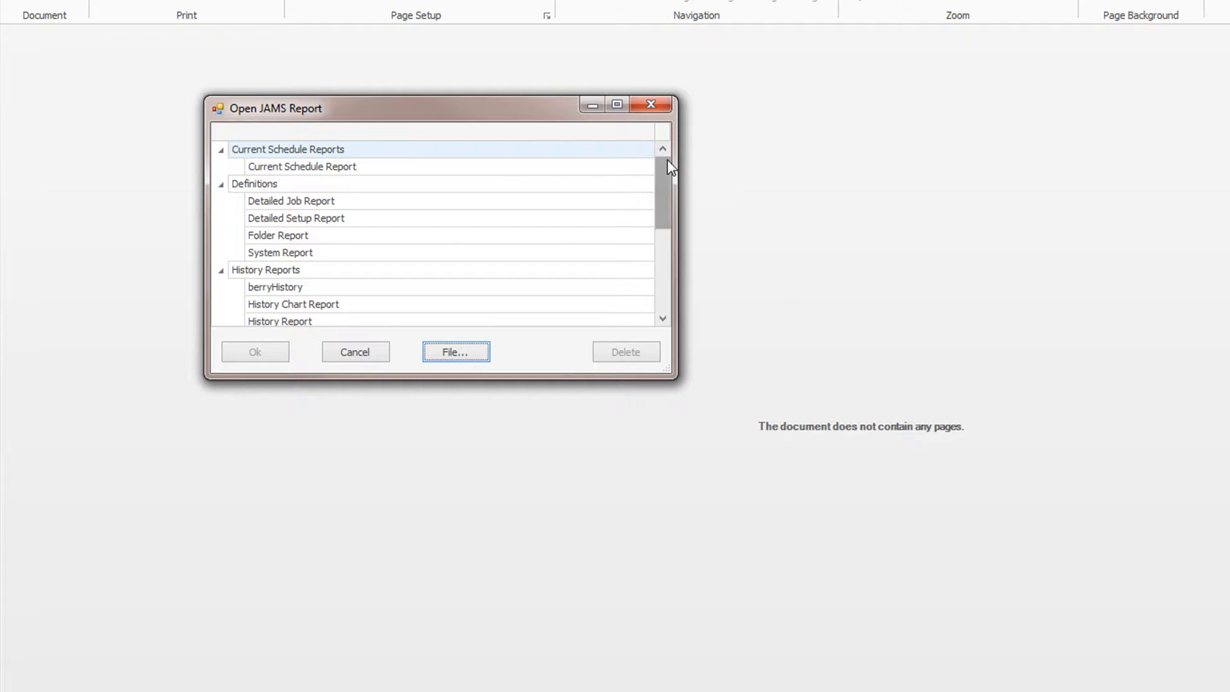
left_click(296, 218)
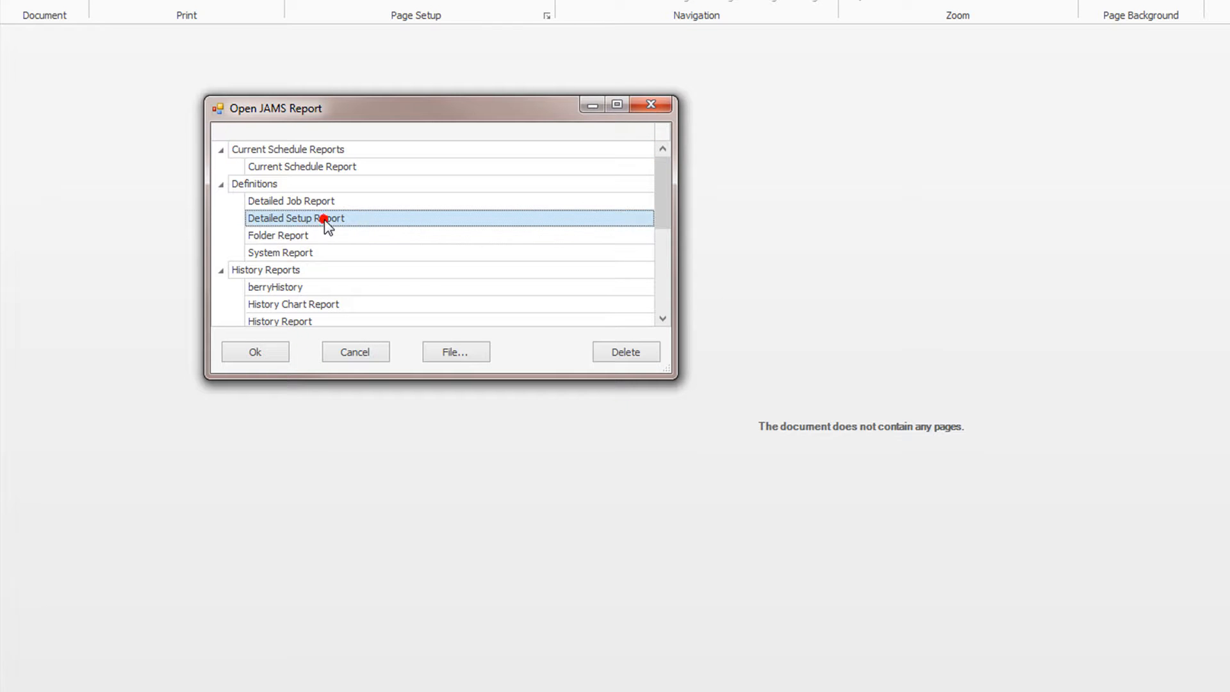
left_click(254, 352)
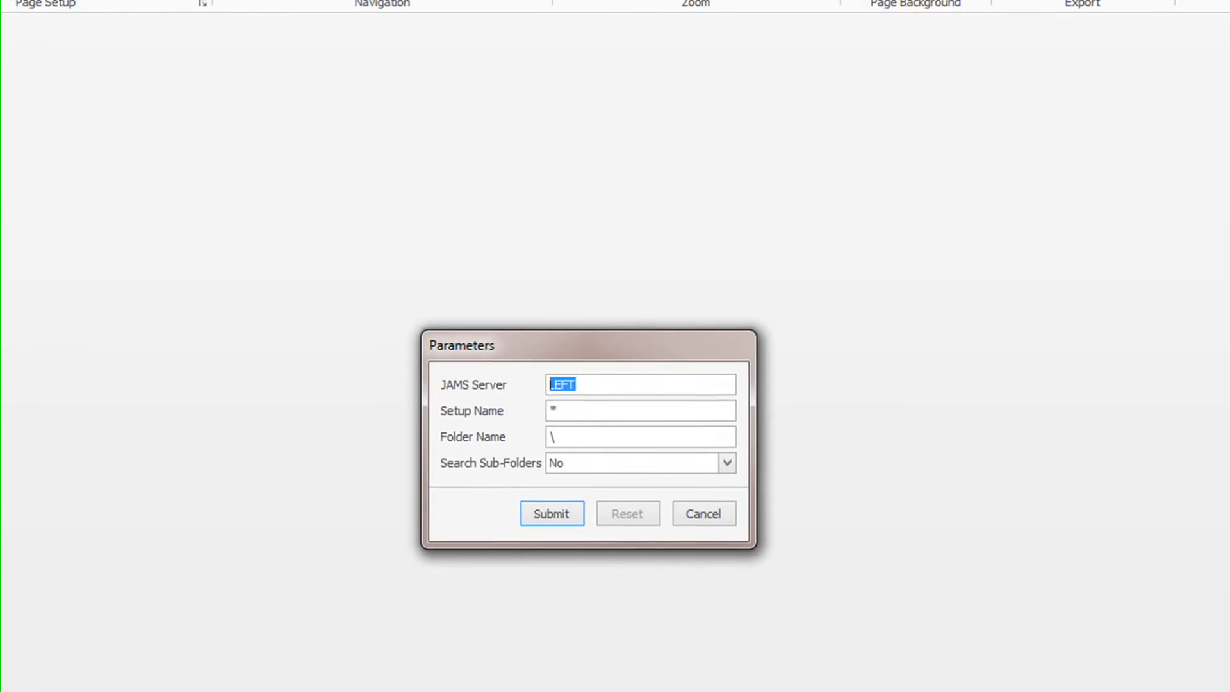
mouse_move(440, 416)
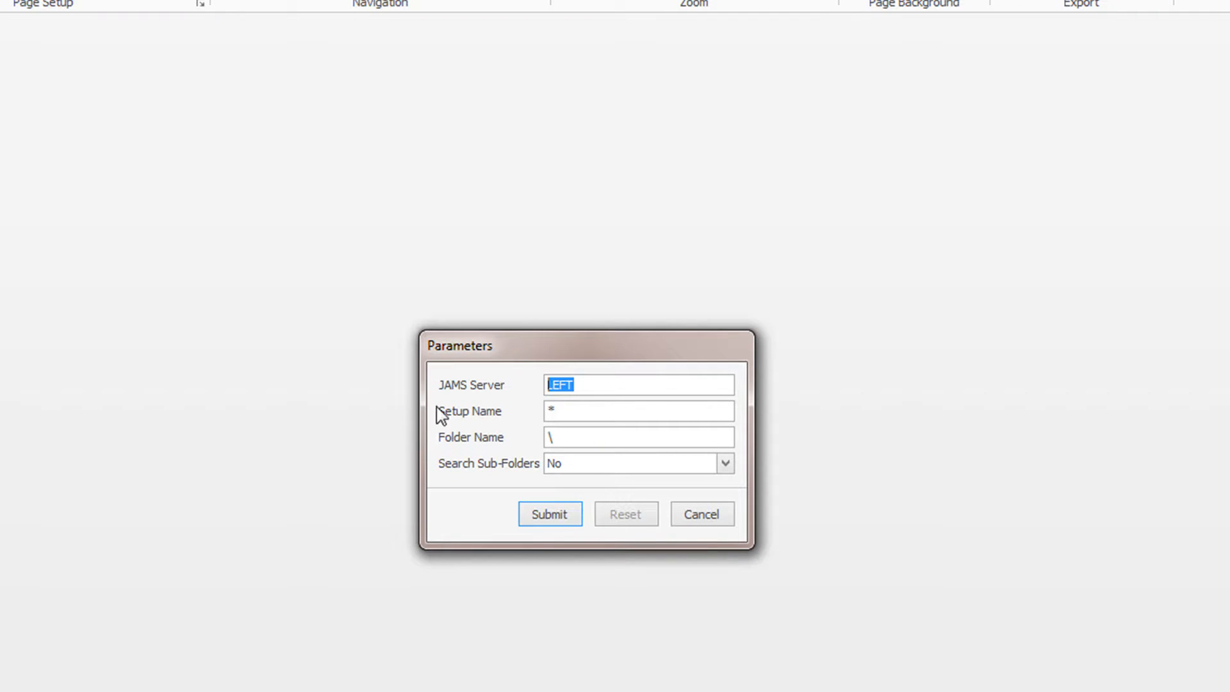
Step: Set Setup Name to *s on server LEFT and submit the report
type("s")
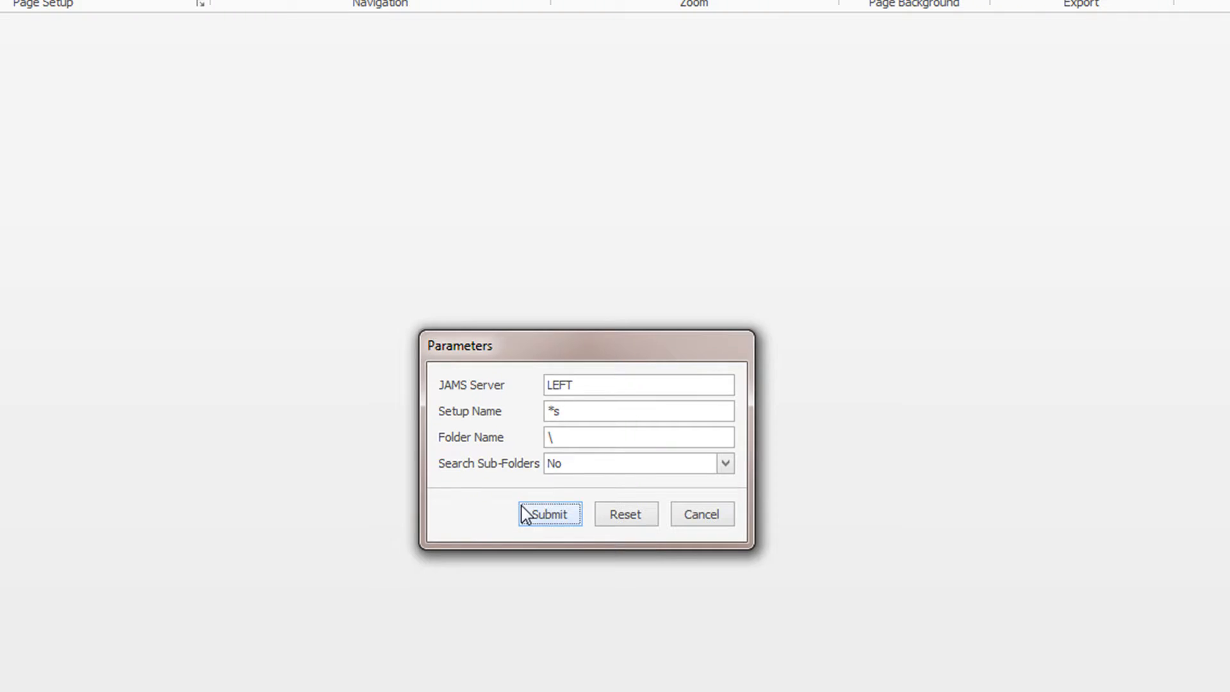
left_click(549, 514)
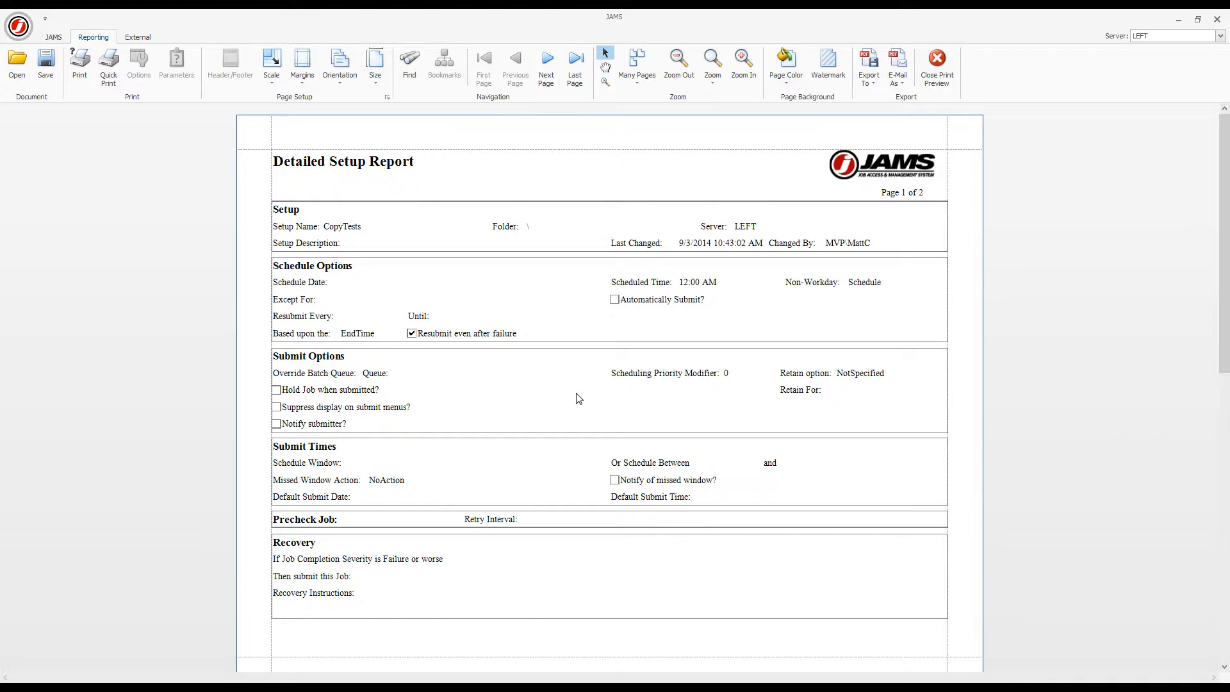
mouse_move(419, 304)
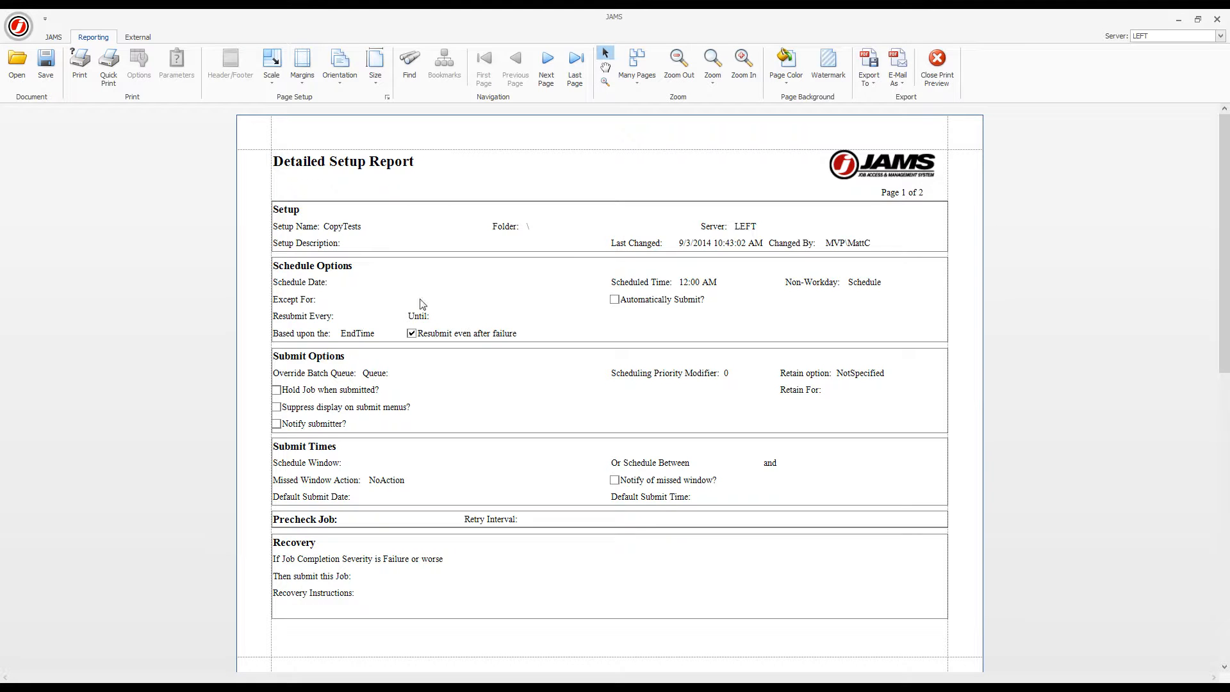
mouse_move(80, 62)
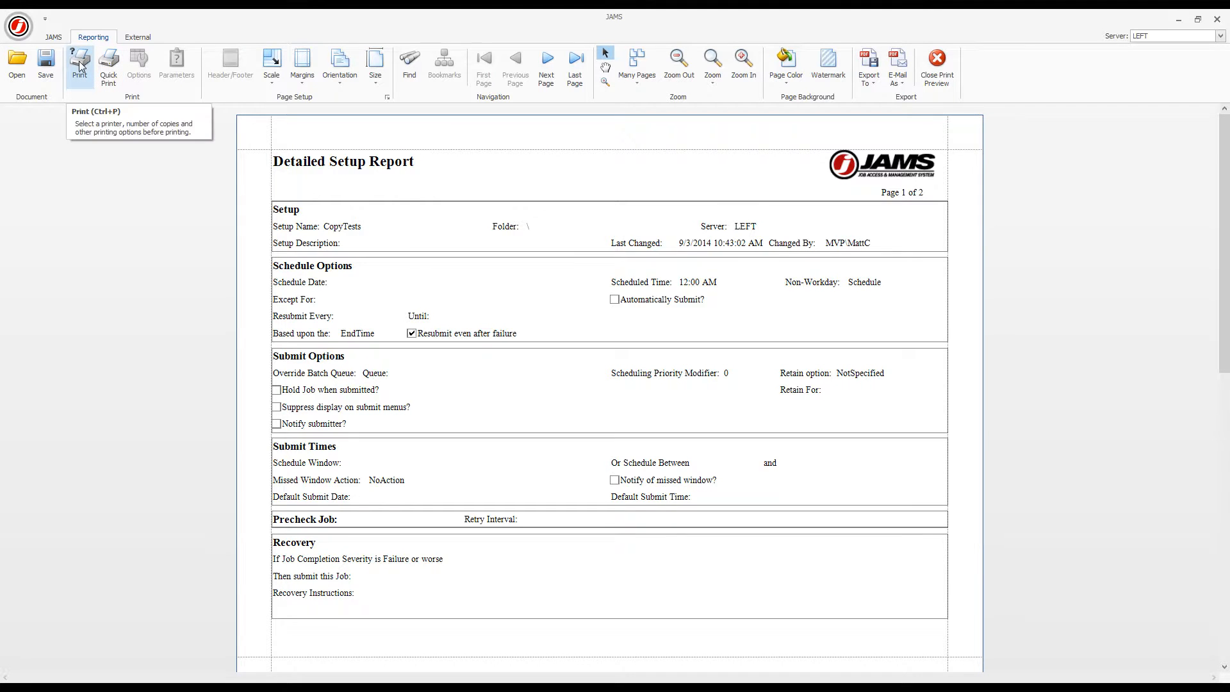
mouse_move(116, 112)
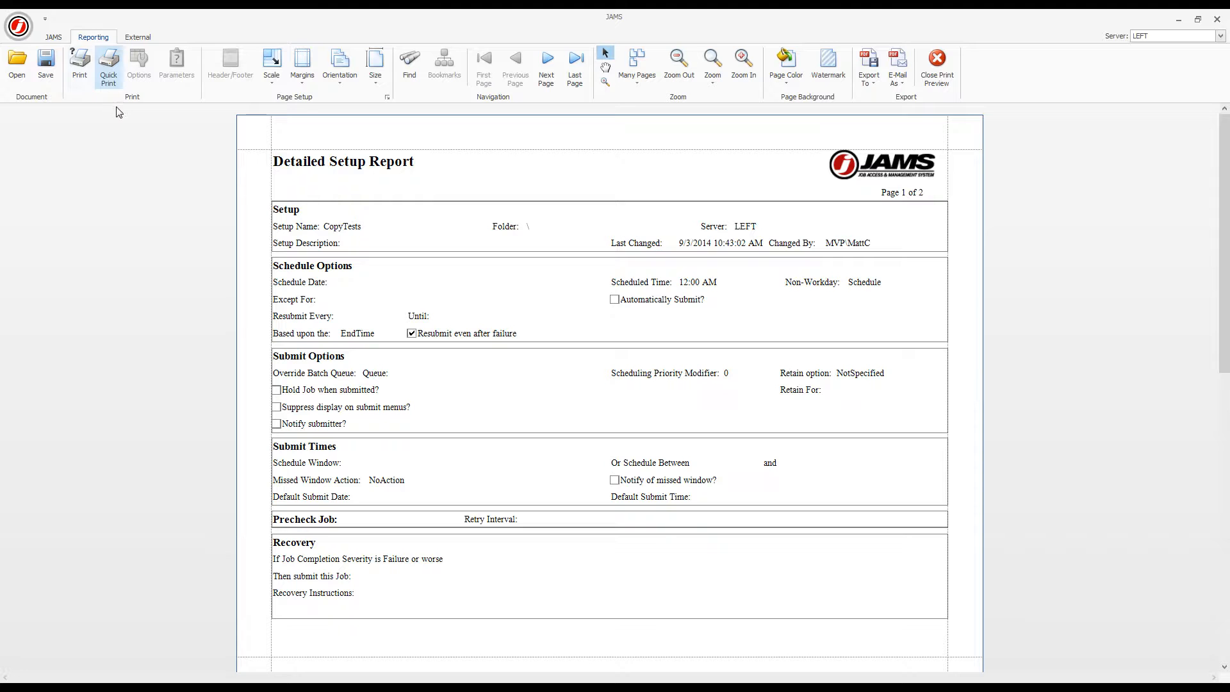
mouse_move(779, 135)
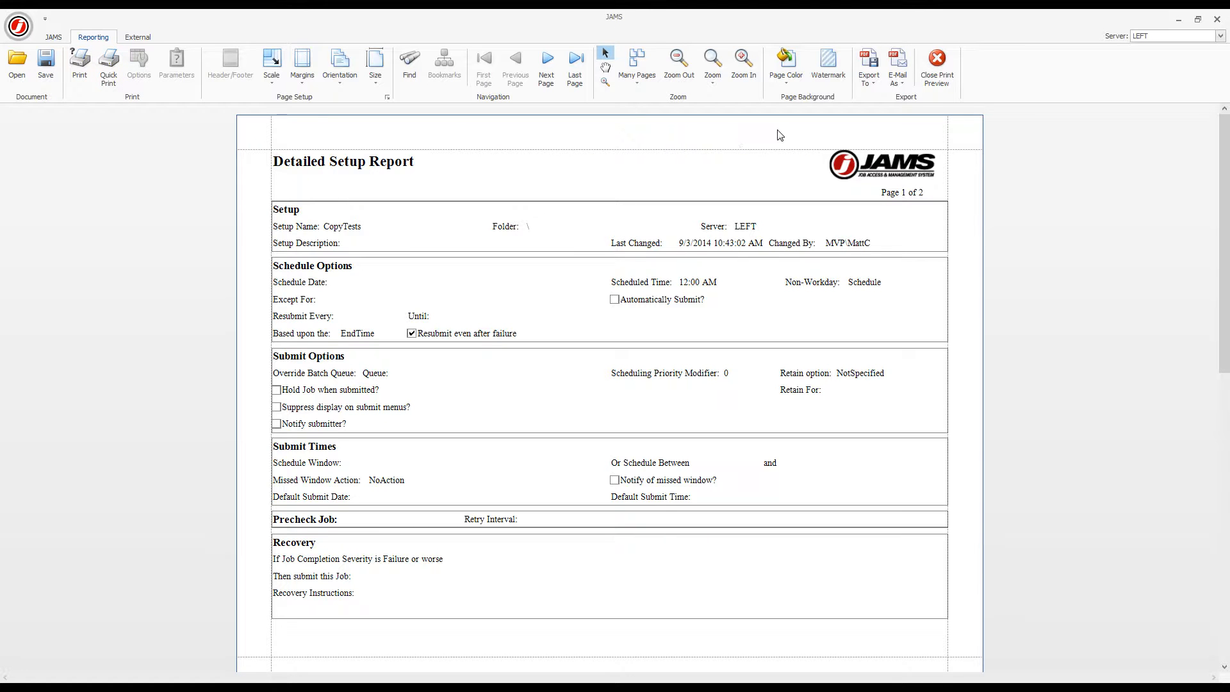
mouse_move(898, 65)
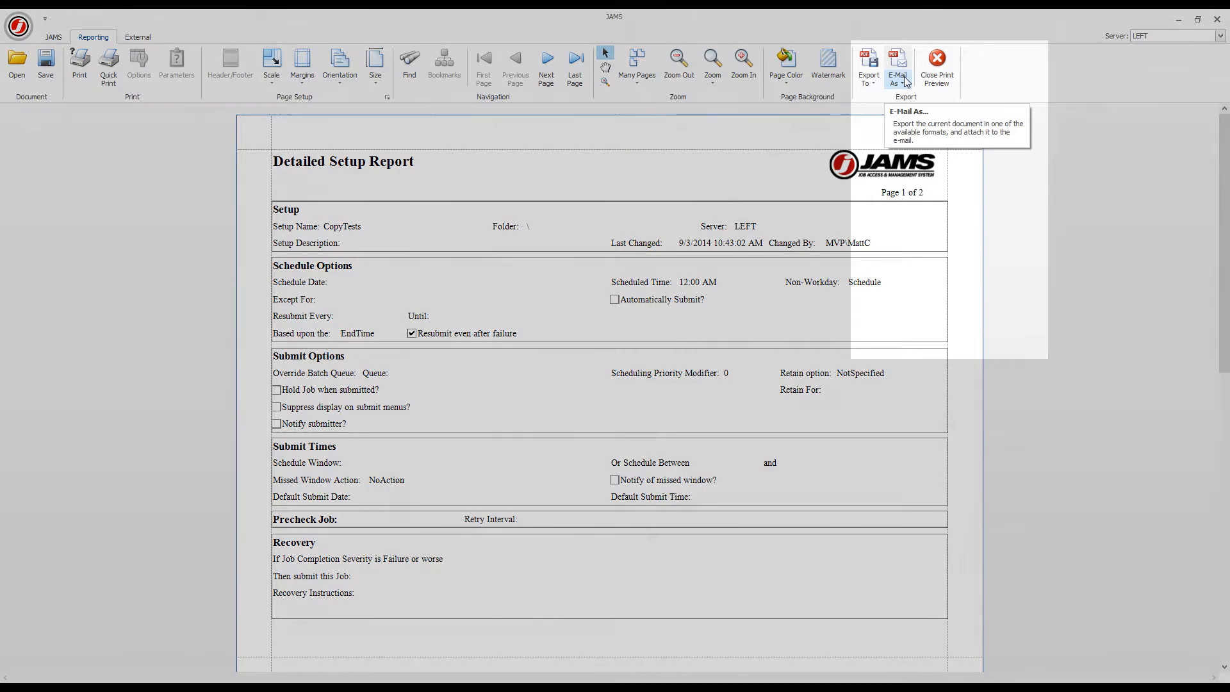
left_click(897, 66)
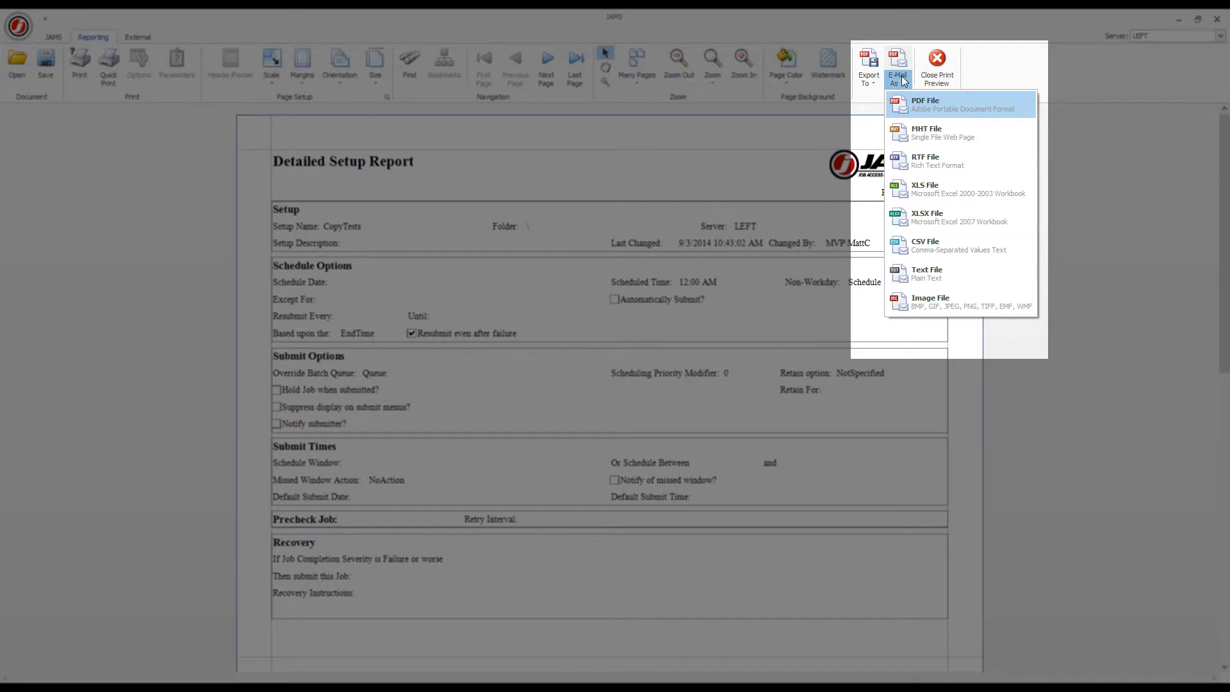
mouse_move(874, 86)
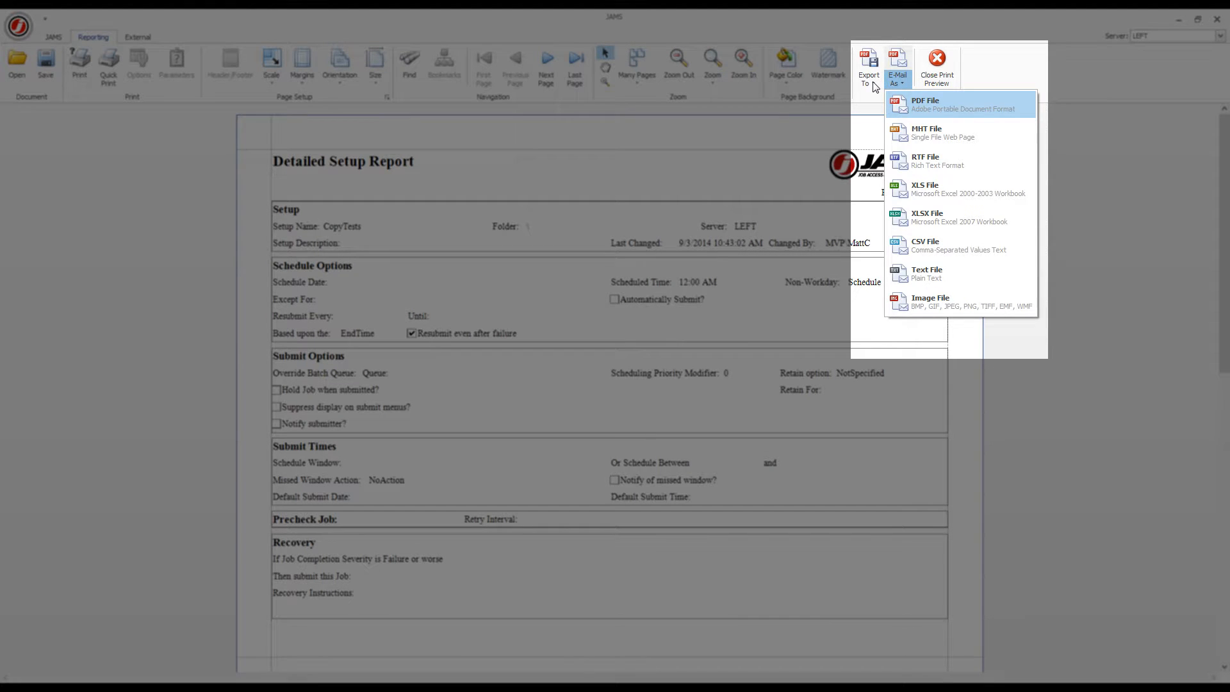
left_click(867, 66)
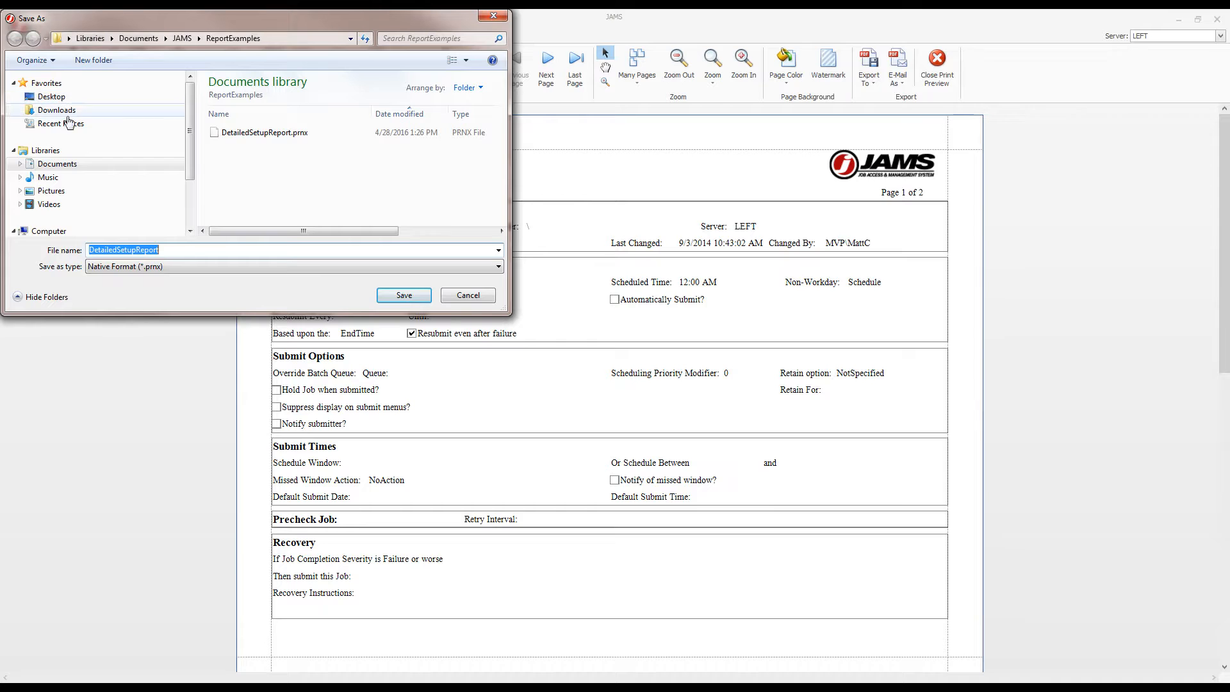
Step: Save the report file as DetailedSetupReportExample in ReportExamples
left_click(157, 250)
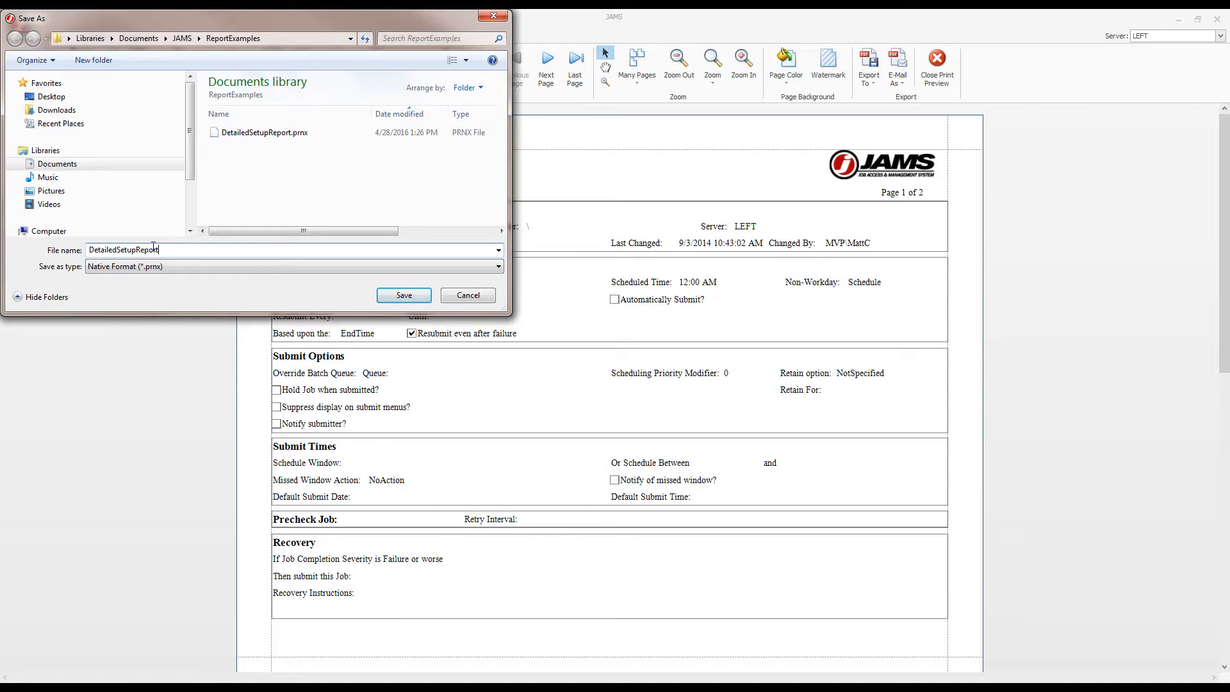
type("Example")
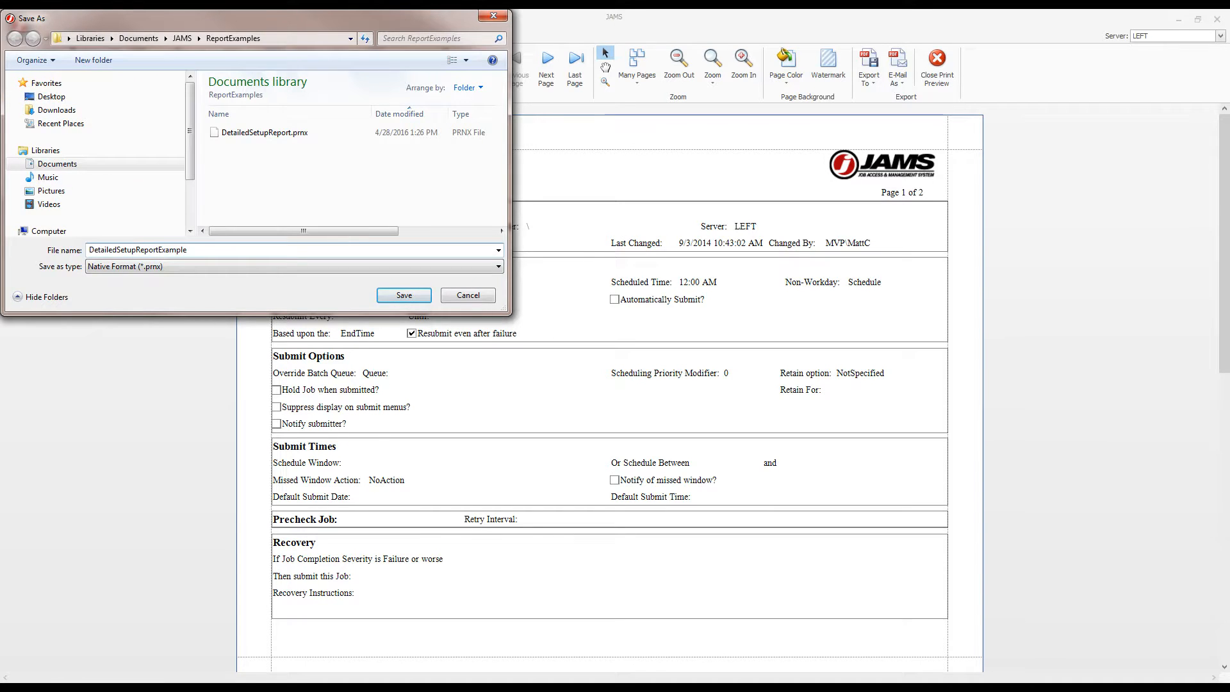
left_click(405, 295)
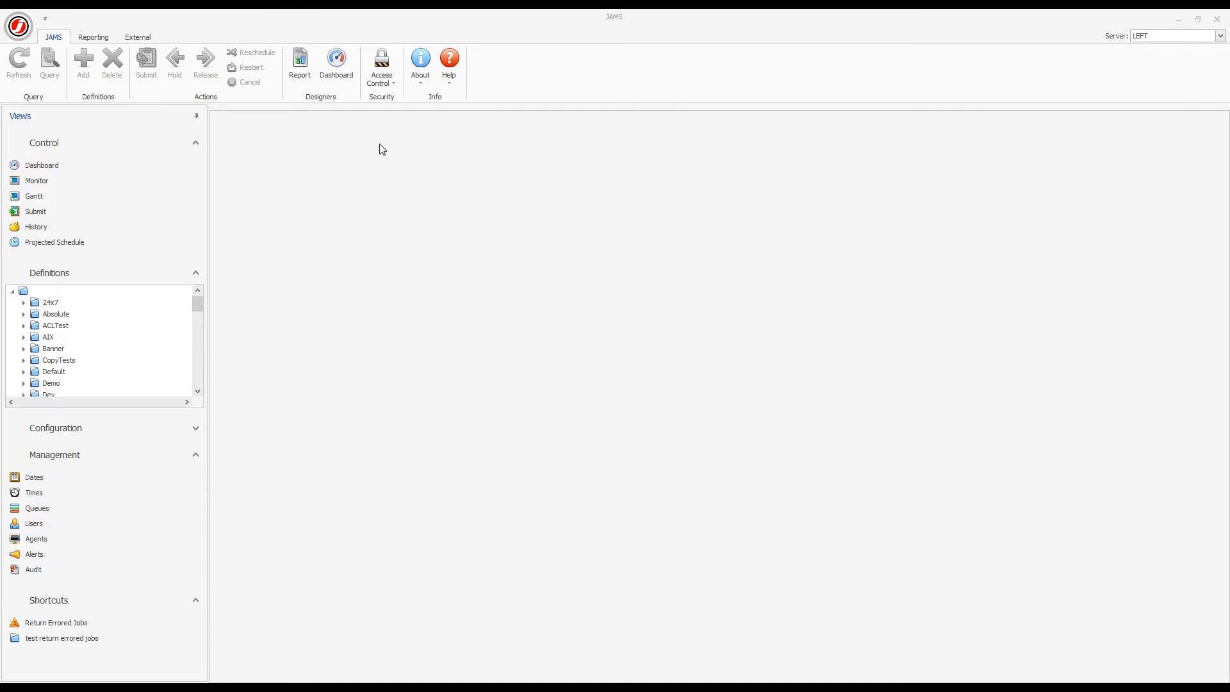
mouse_move(86, 41)
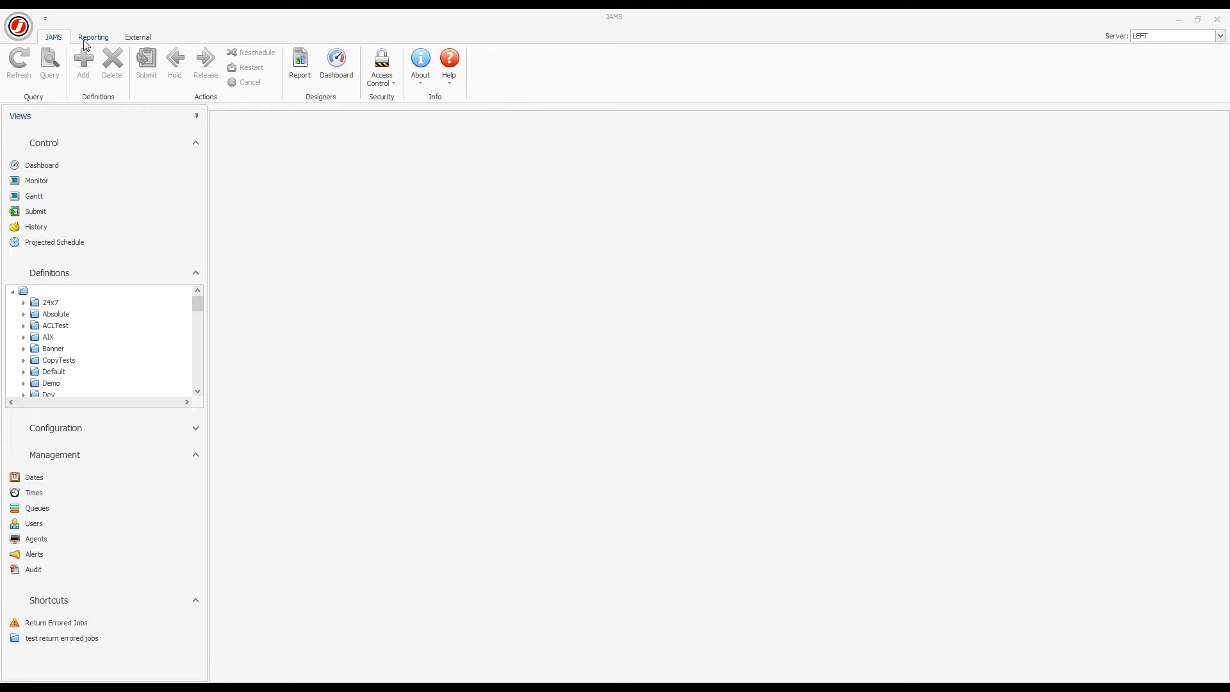
mouse_move(261, 76)
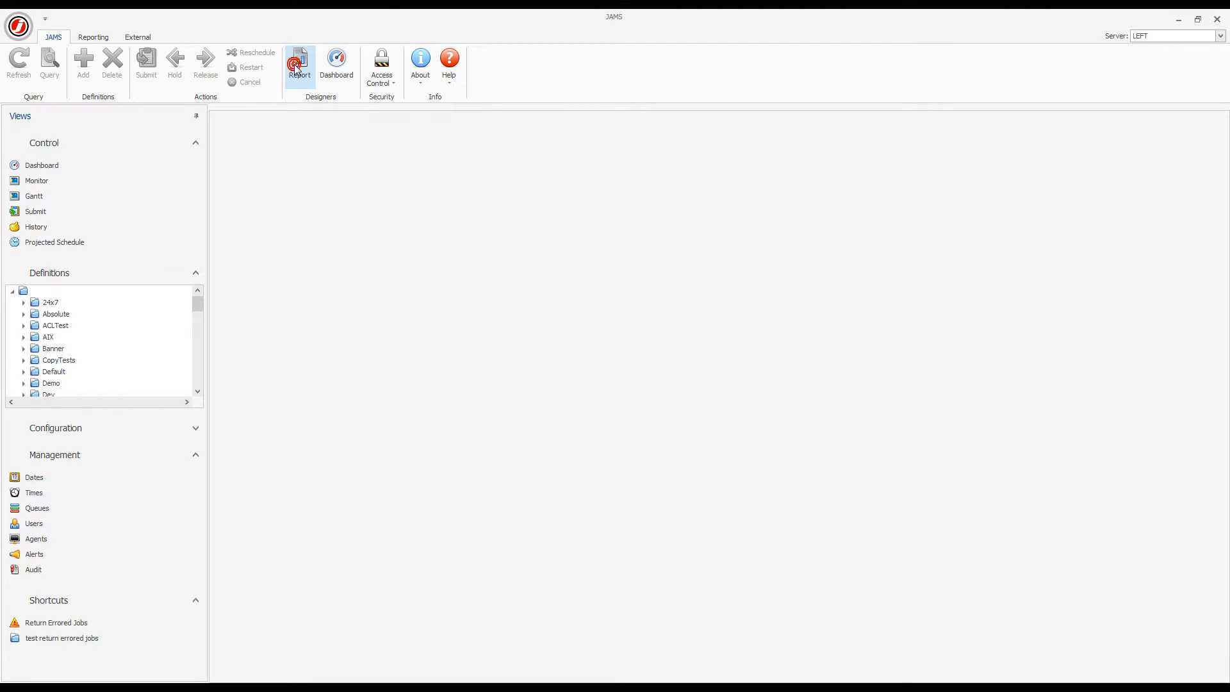
Step: Launch the Report Designer and open its Open JAMS Report dialog
left_click(299, 63)
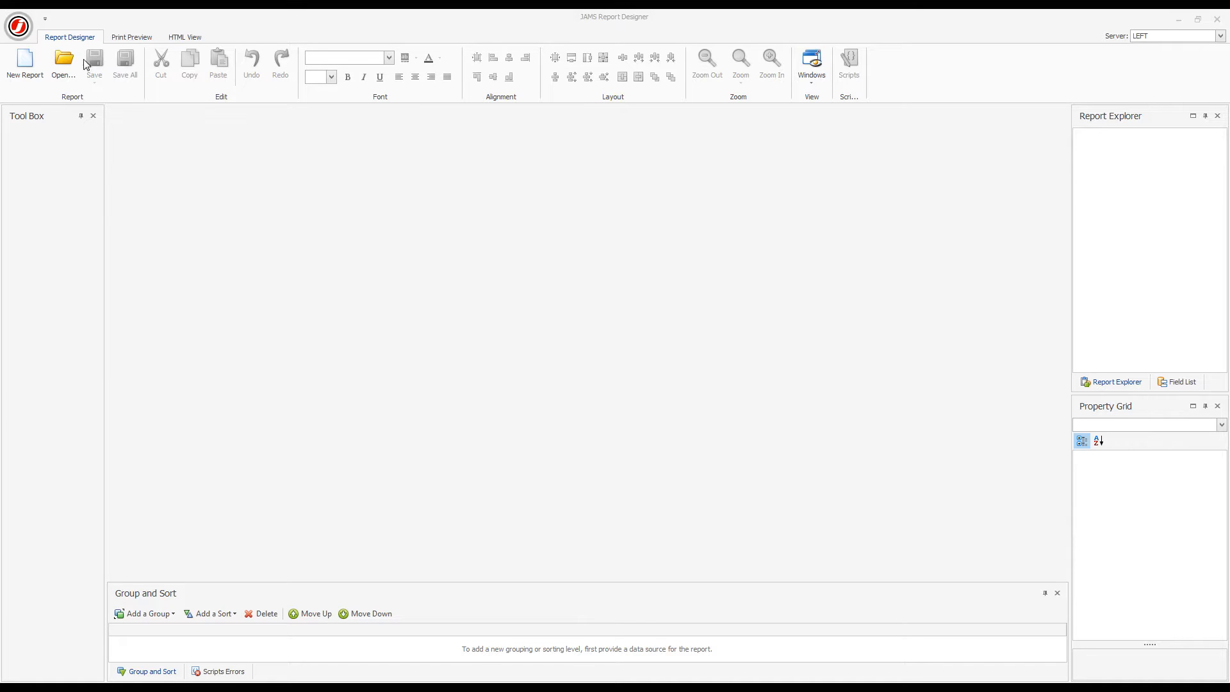
left_click(63, 63)
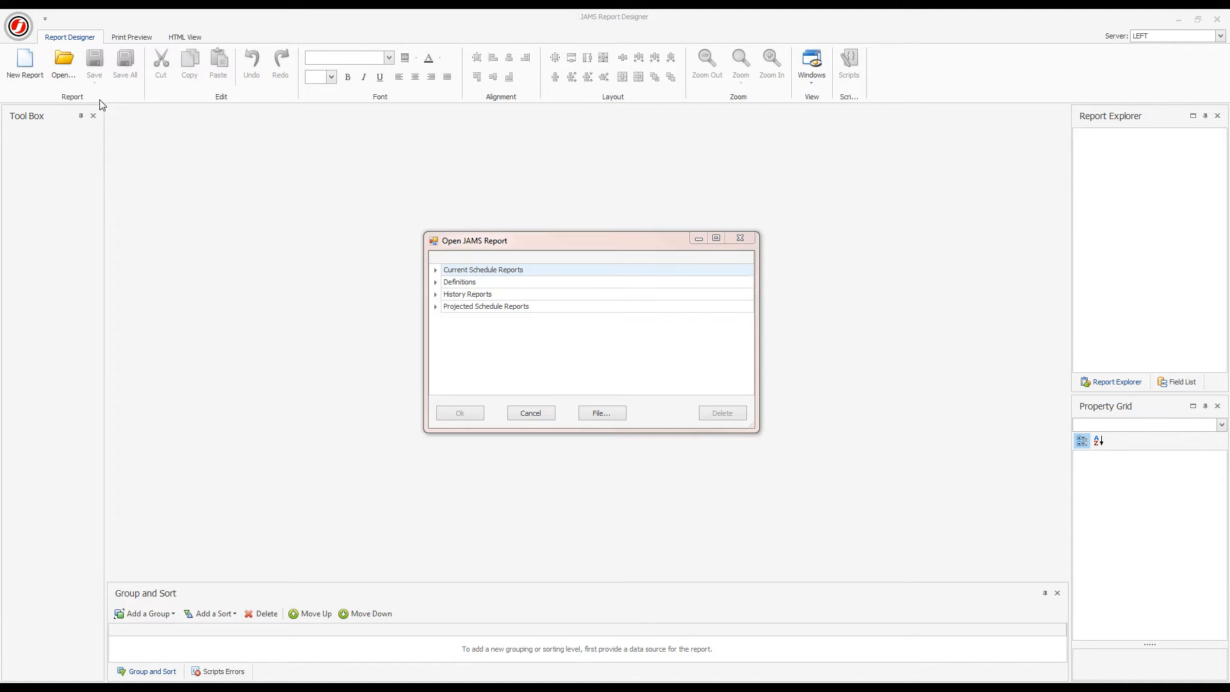
mouse_move(430, 284)
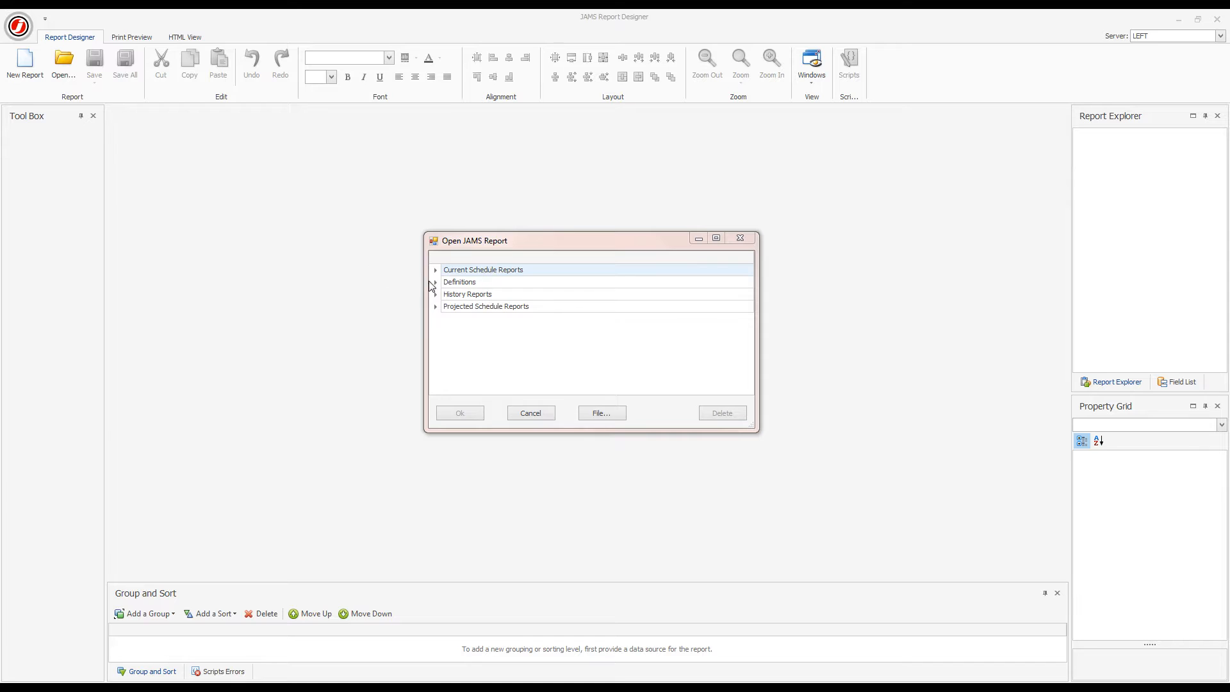
Step: Load Detailed Setup Report from Definitions into the Report Designer
left_click(436, 282)
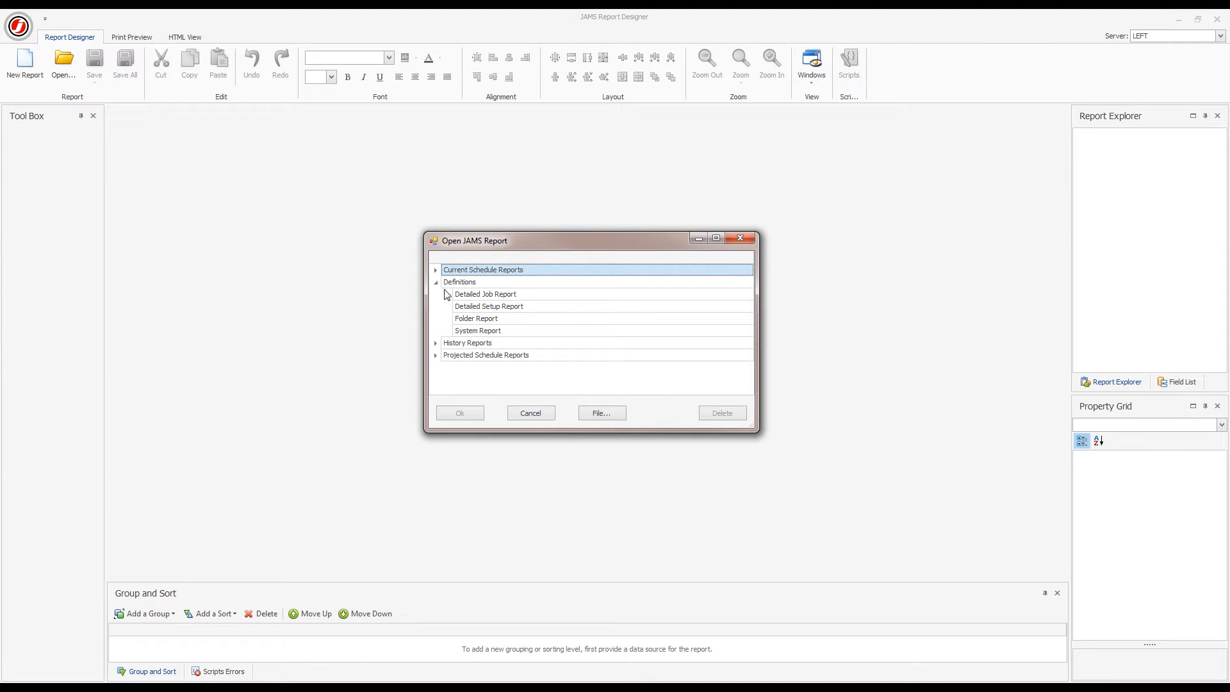
left_click(489, 306)
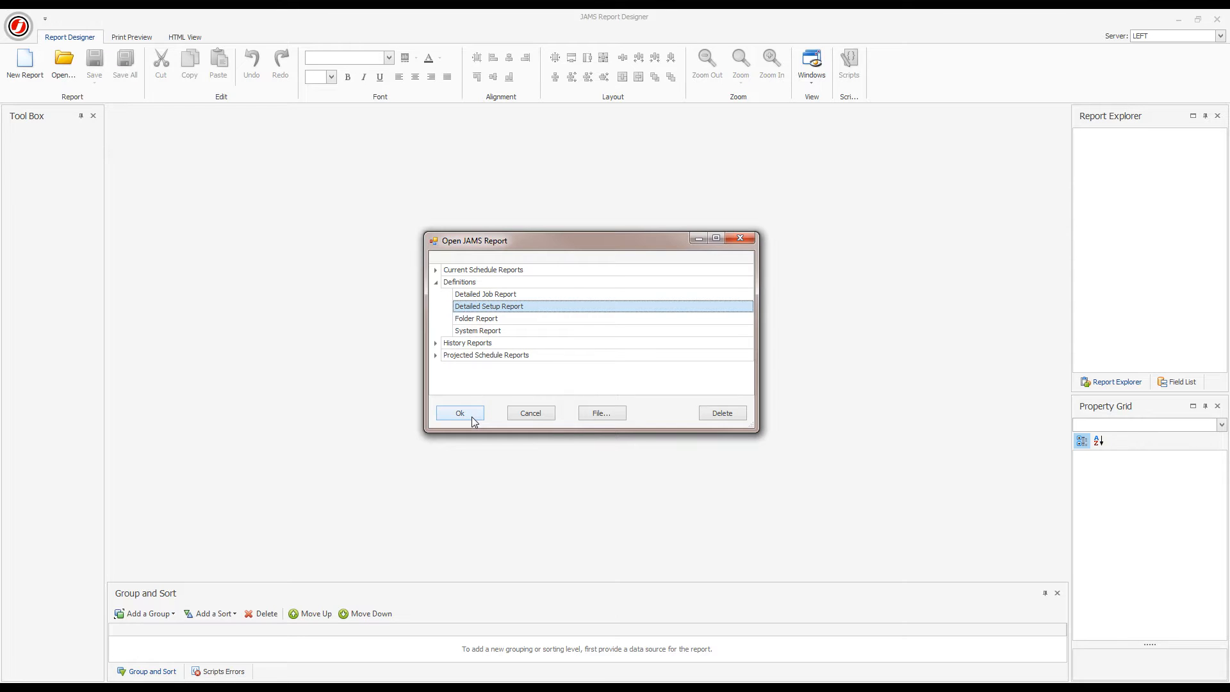
left_click(459, 413)
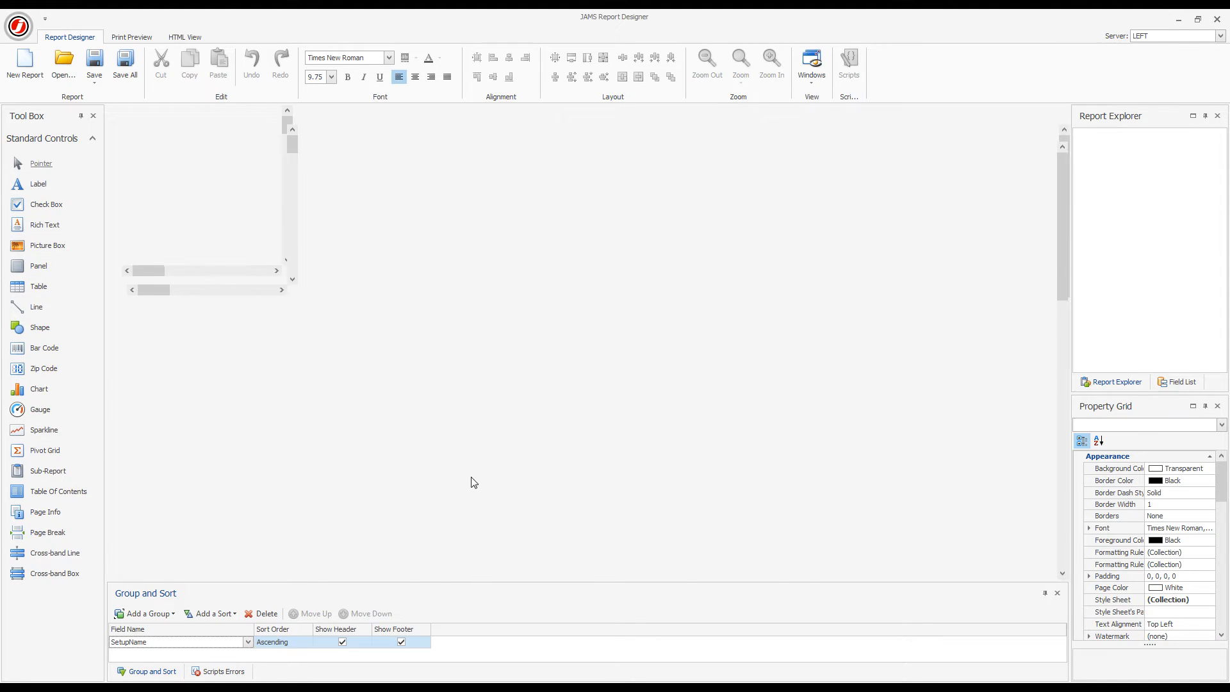
left_click(63, 63)
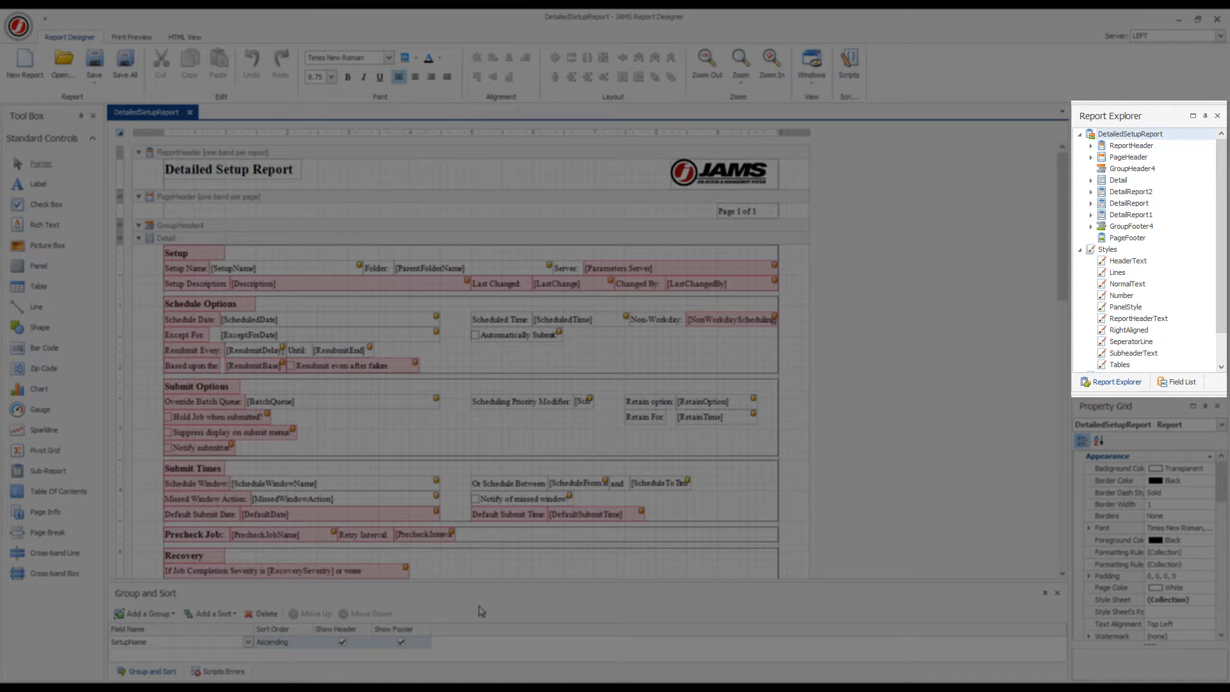
left_click(1179, 382)
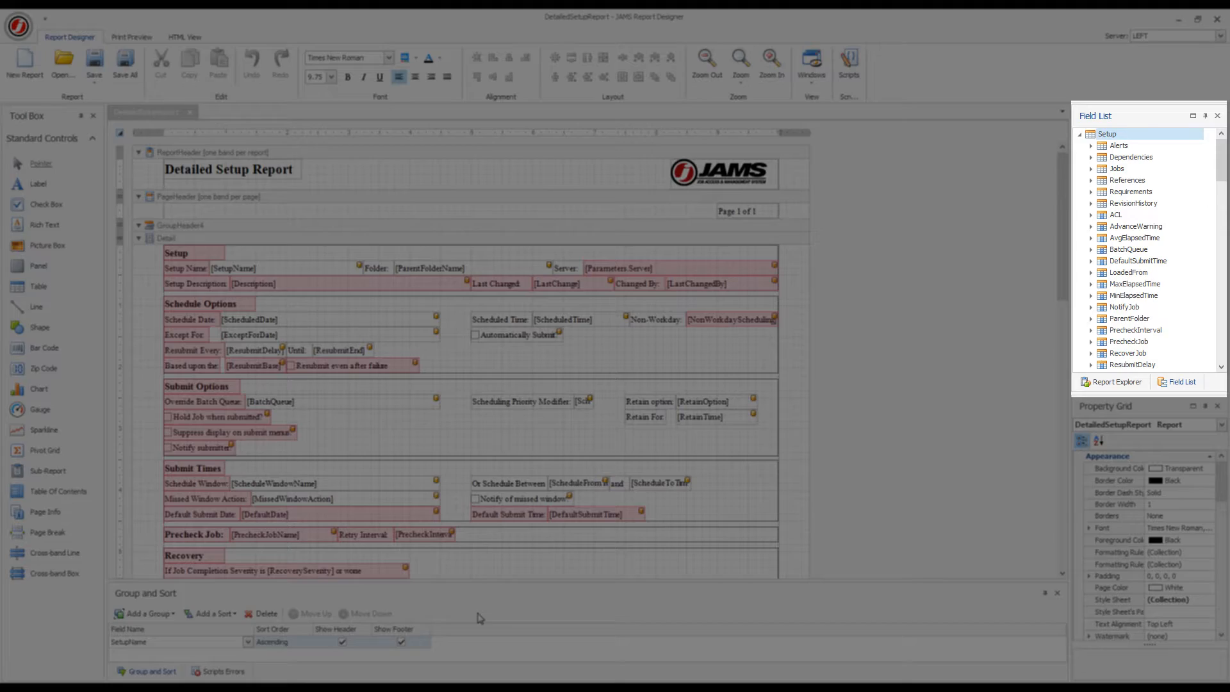
left_click(1112, 381)
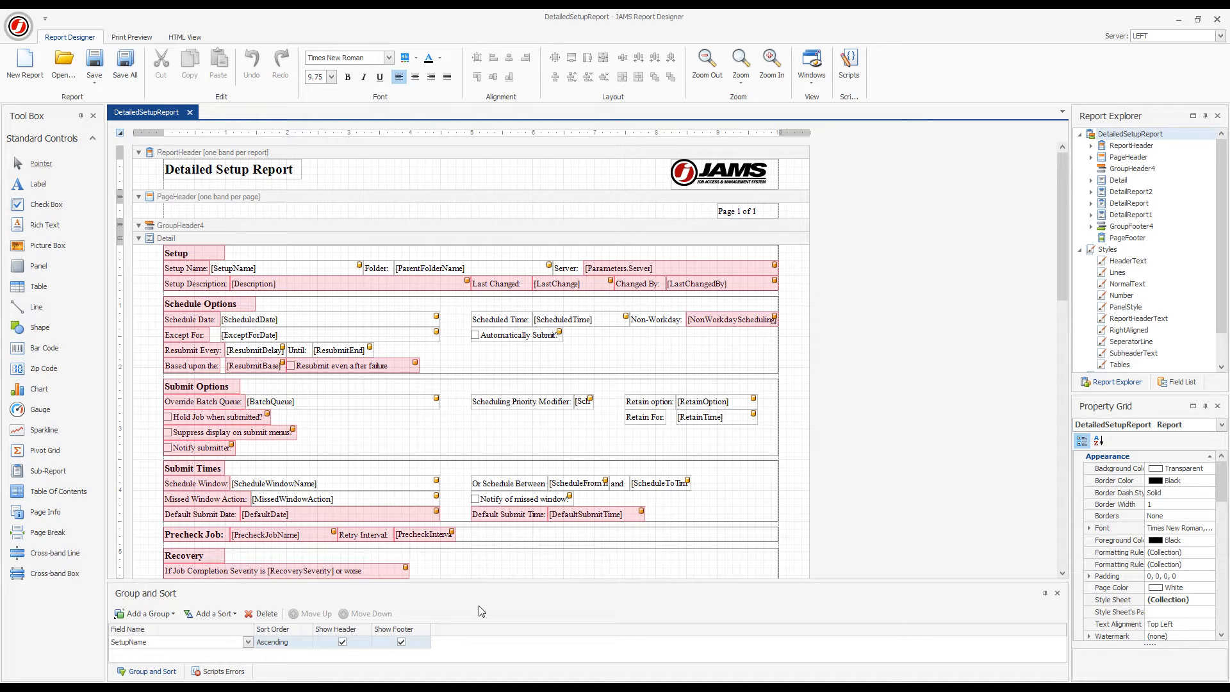
Step: Set the title label's Foreground Color to Crimson from the Web colour list
left_click(230, 169)
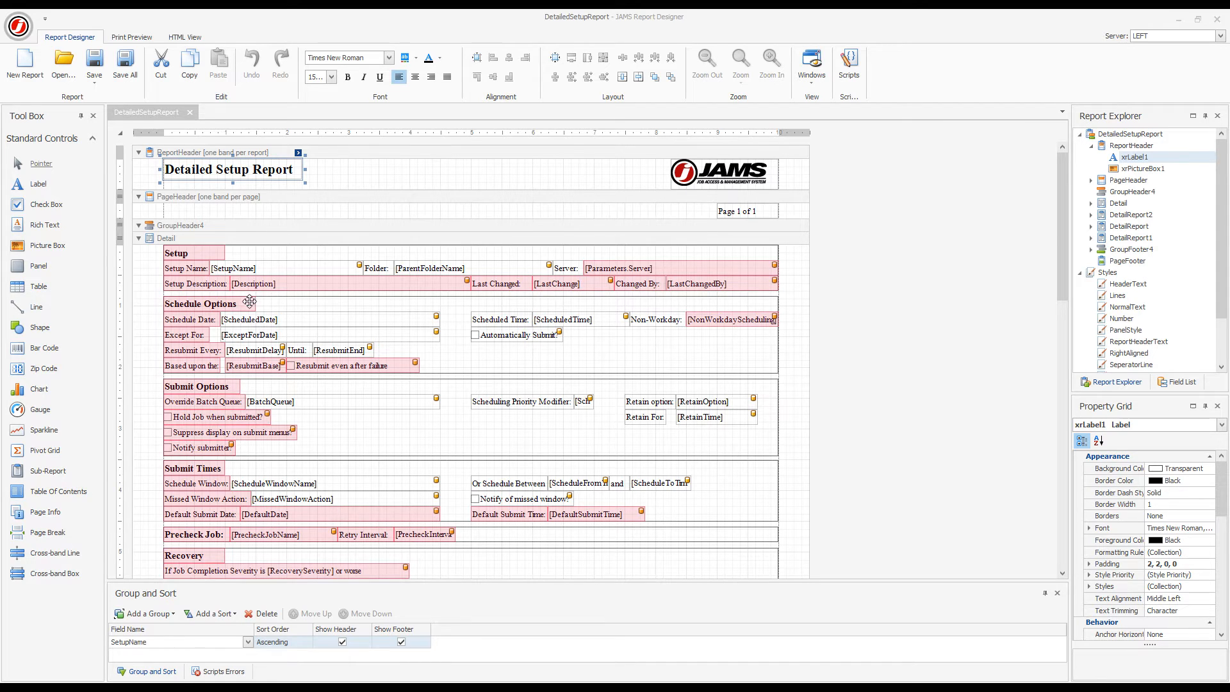
left_click(146, 112)
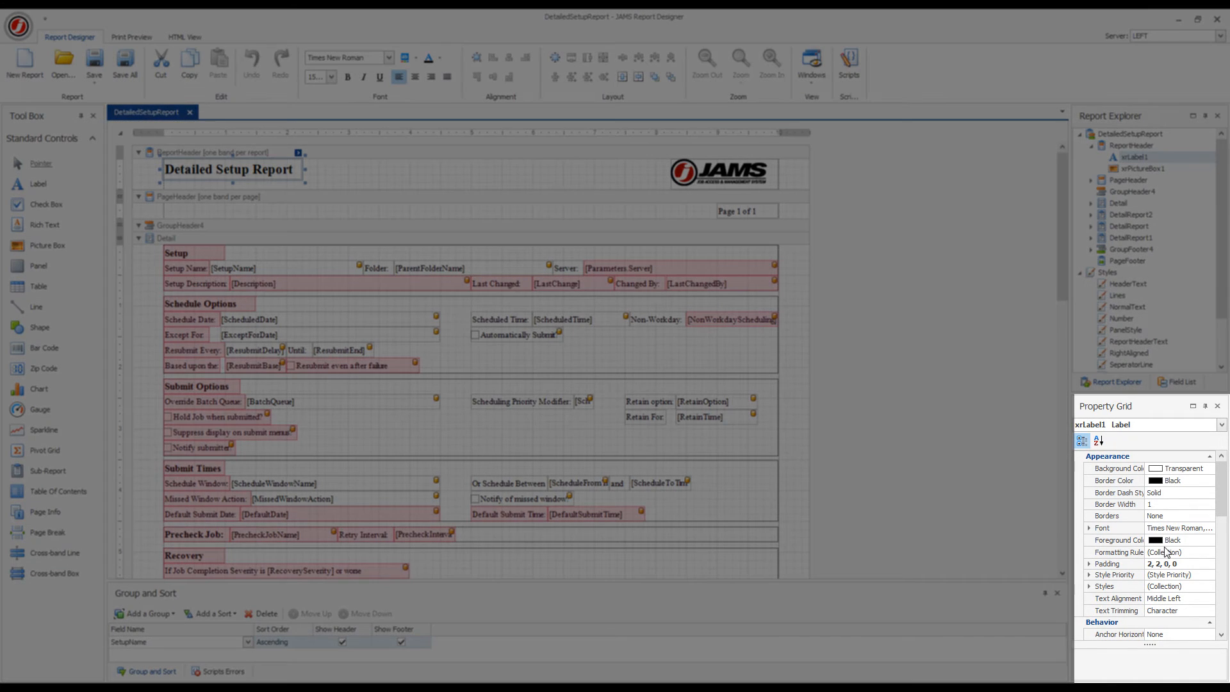
left_click(1209, 539)
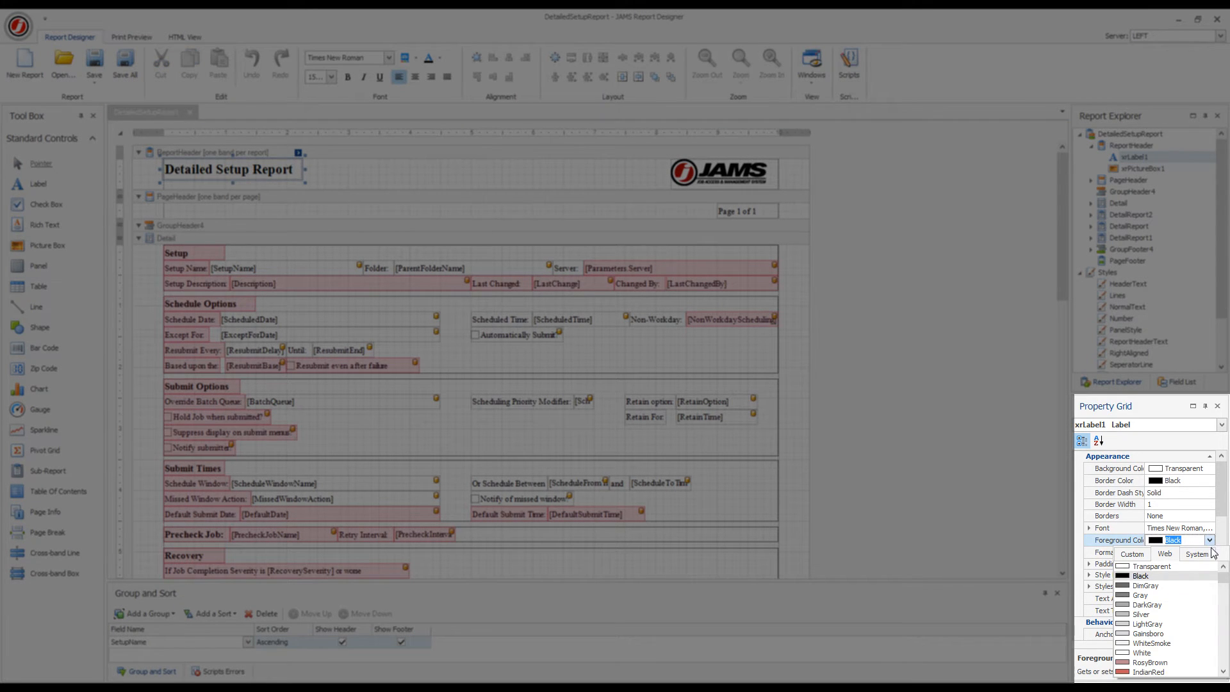
scroll("down", 3)
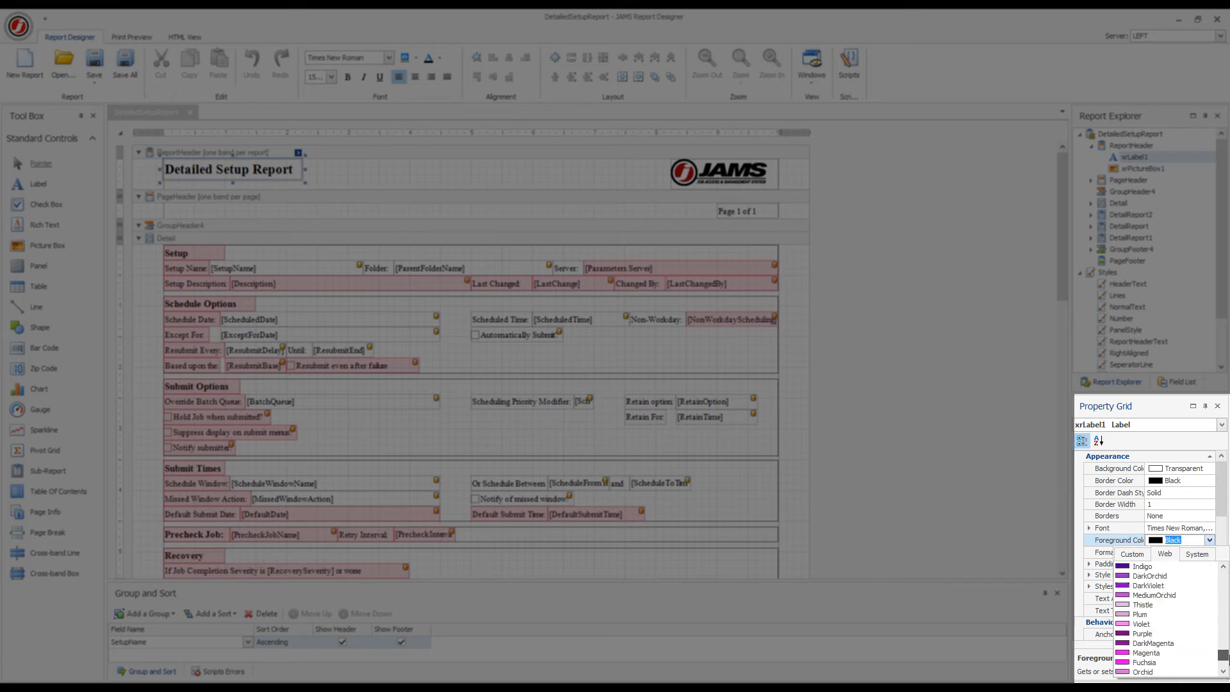
scroll("down", 3)
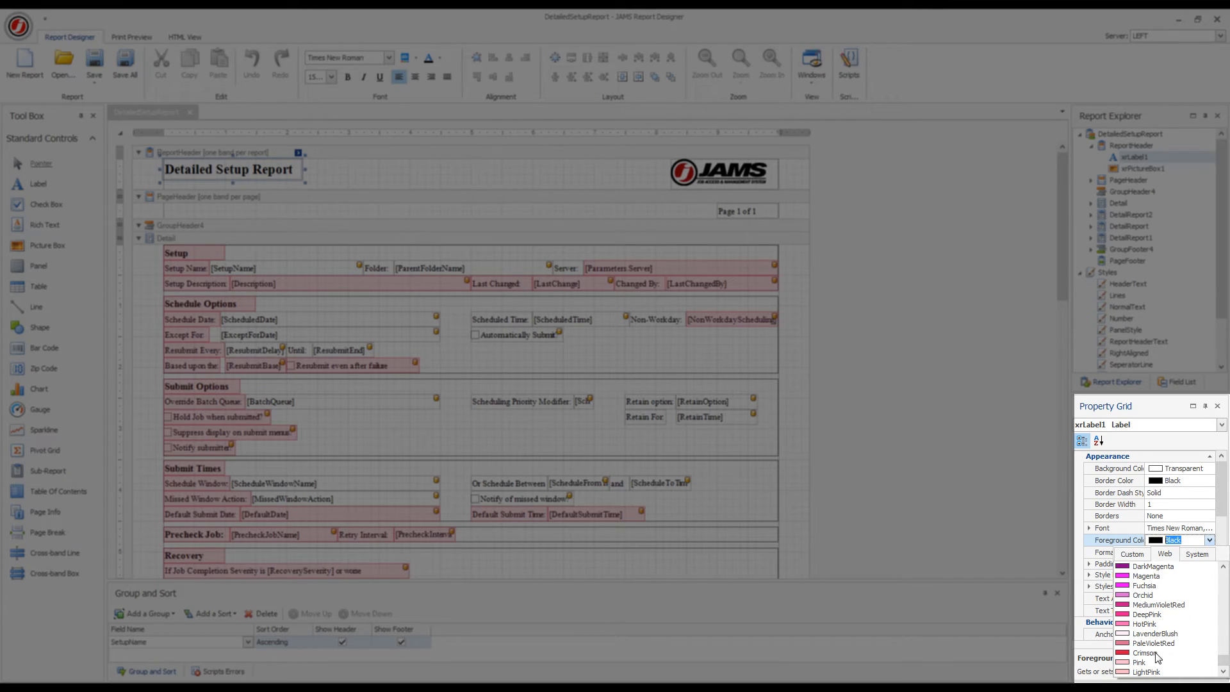
left_click(1145, 653)
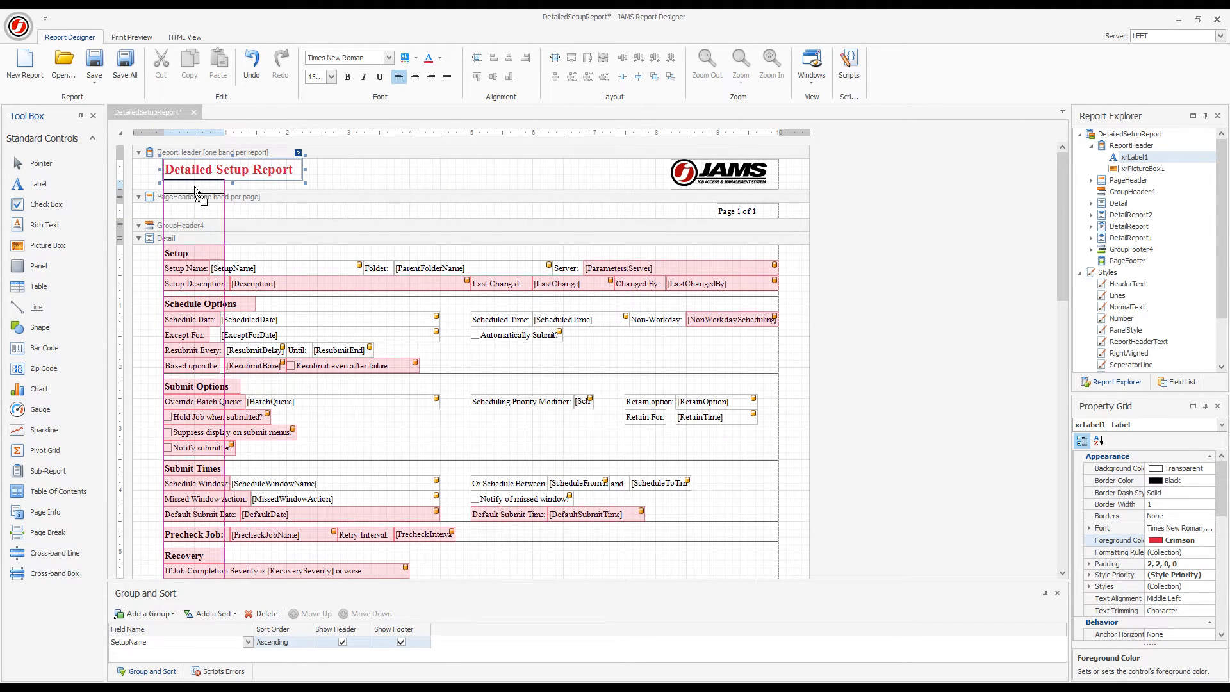
Step: Draw a horizontal line under the title label in the report header
left_click(194, 186)
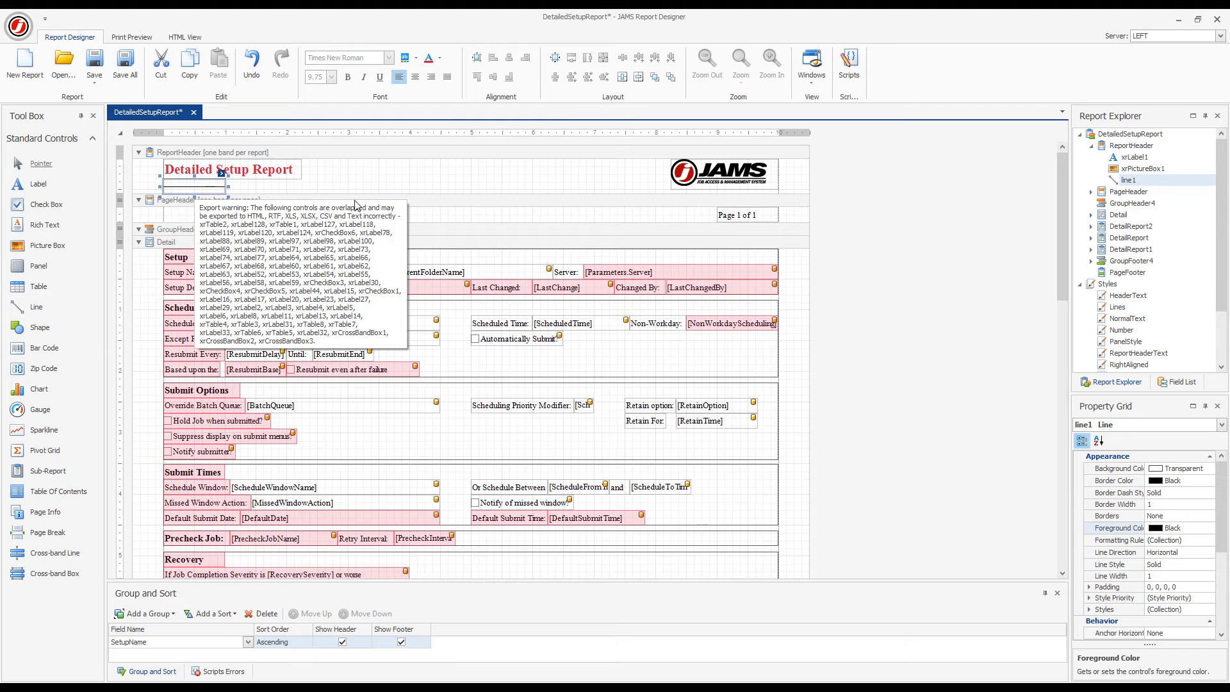
left_click(873, 237)
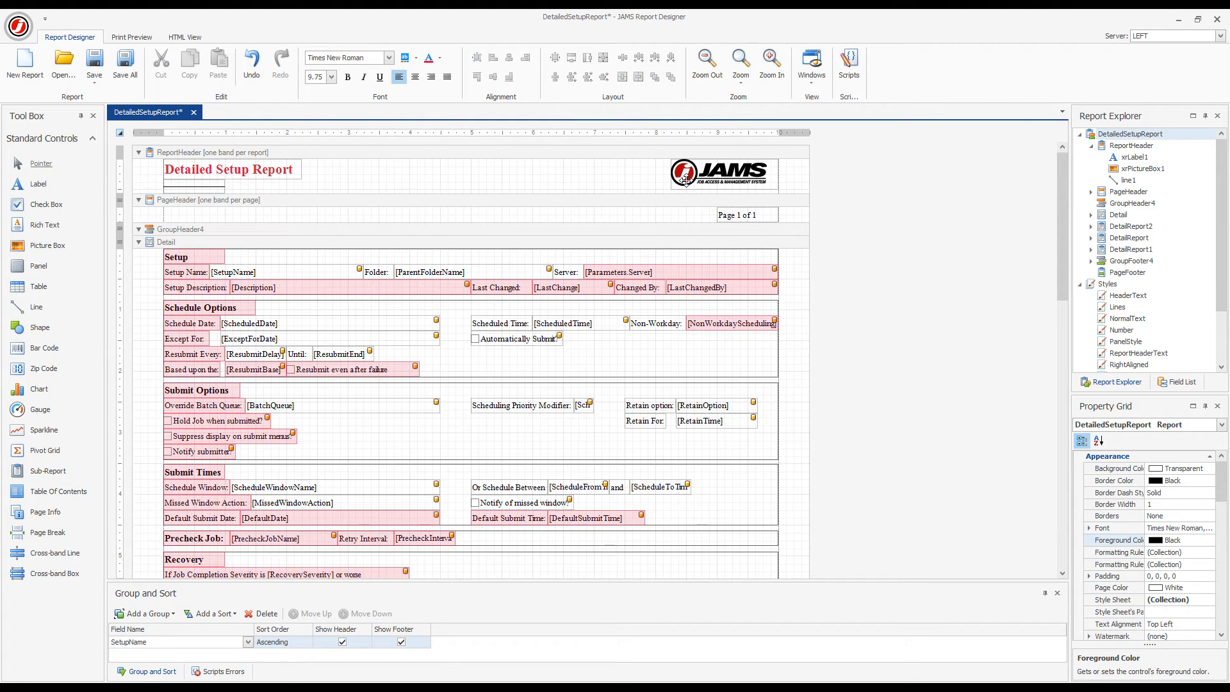
mouse_move(132, 37)
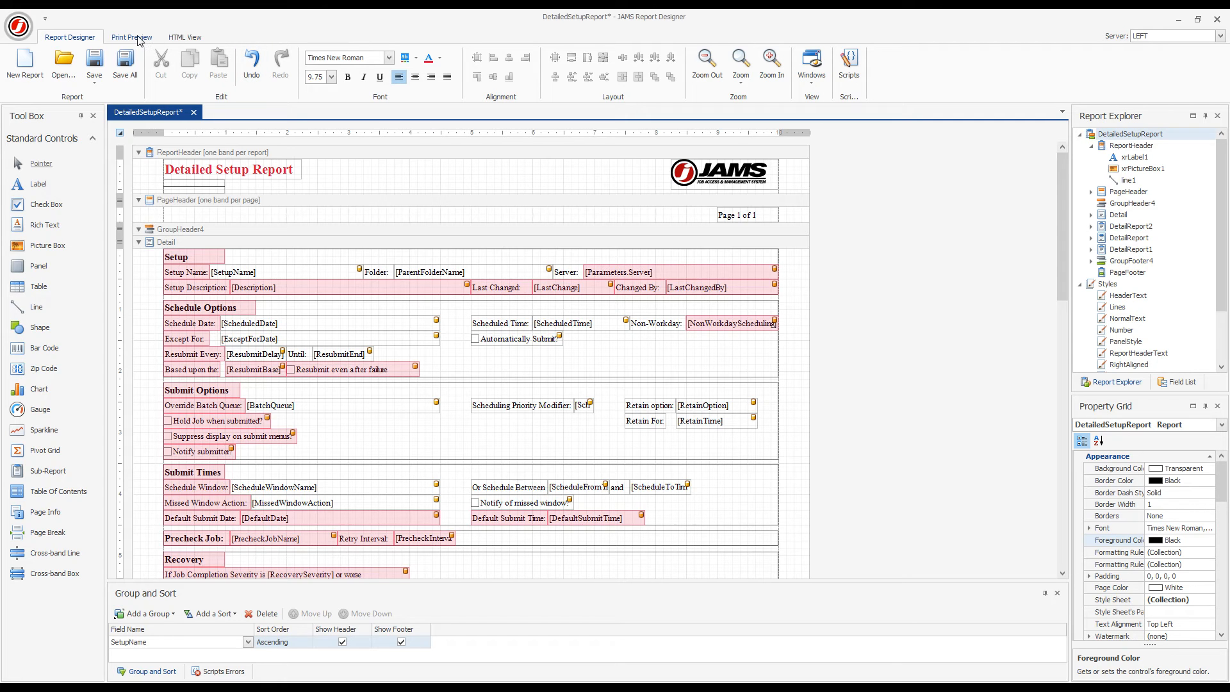
Step: Show Print Preview and submit the parameters to render the edited report
left_click(131, 37)
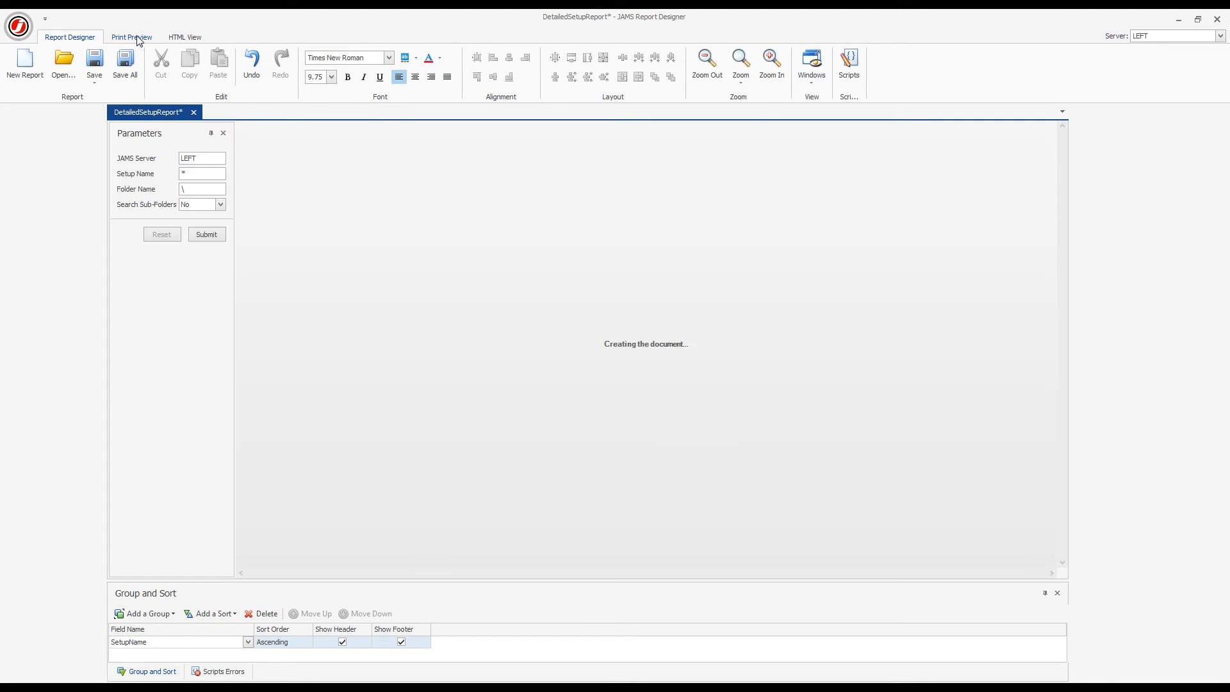
left_click(130, 37)
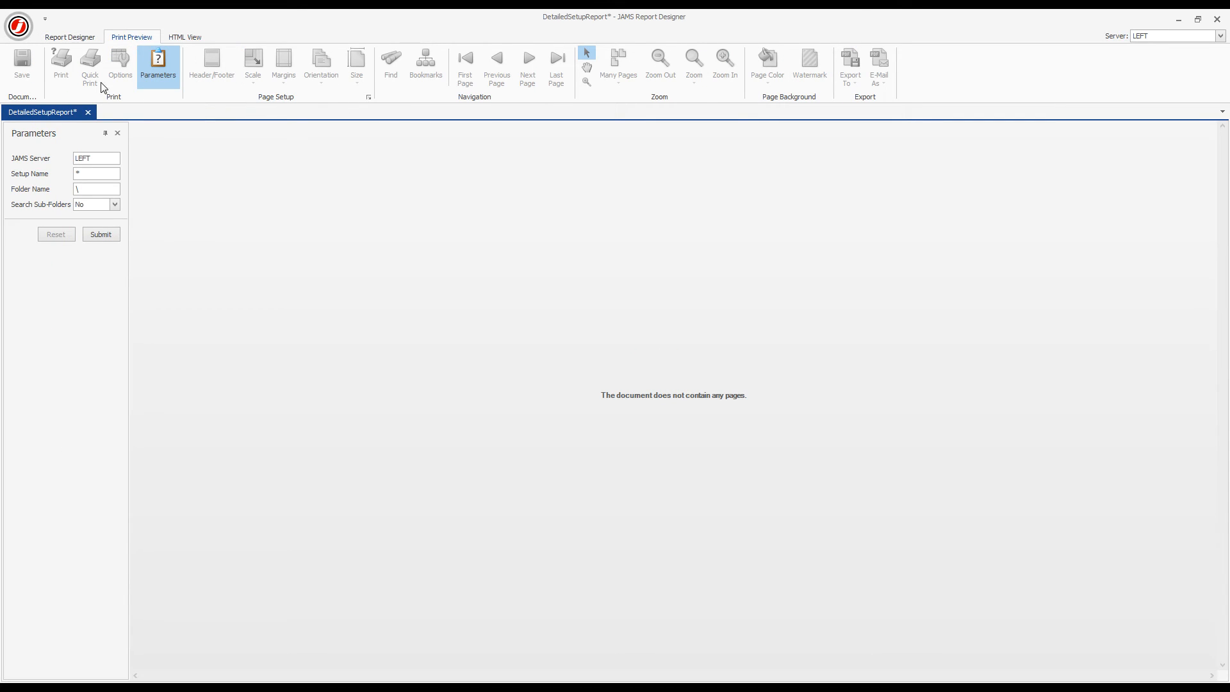
mouse_move(61, 225)
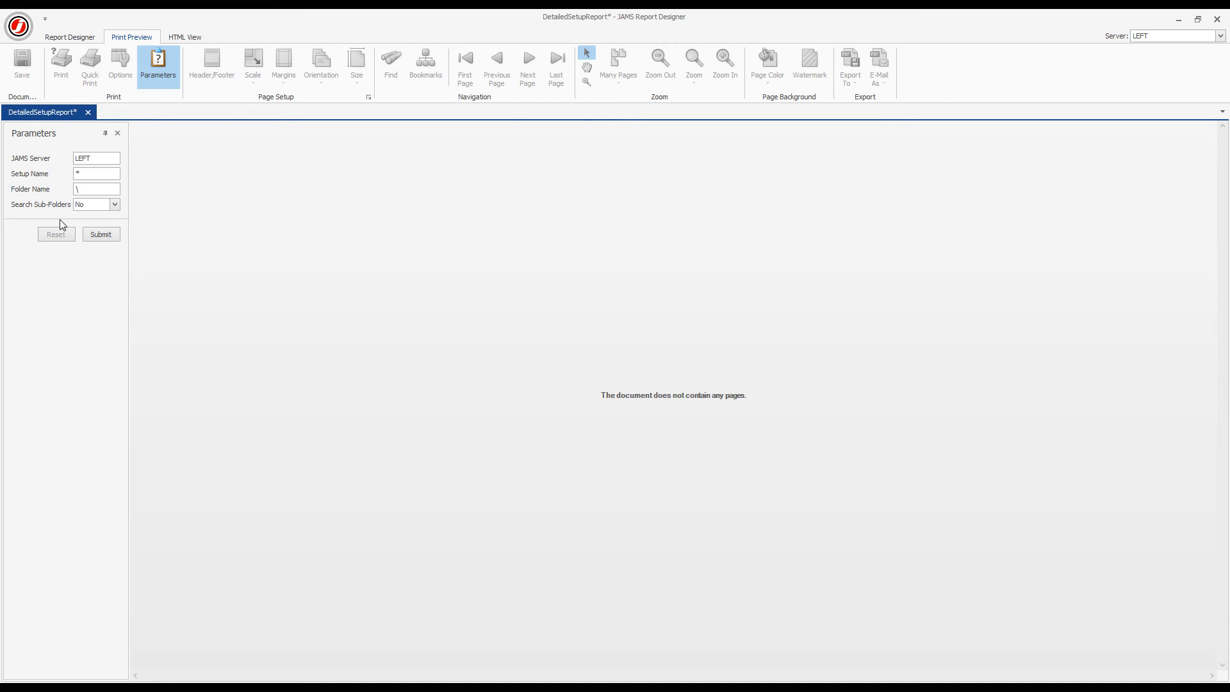
left_click(100, 234)
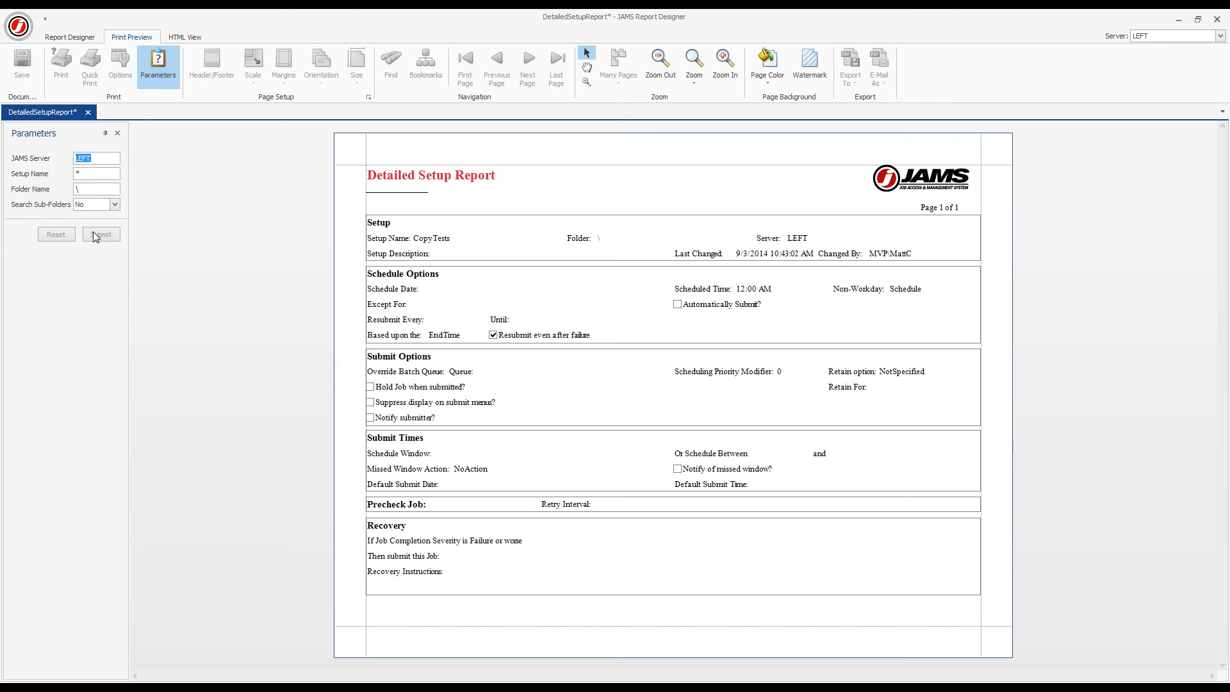